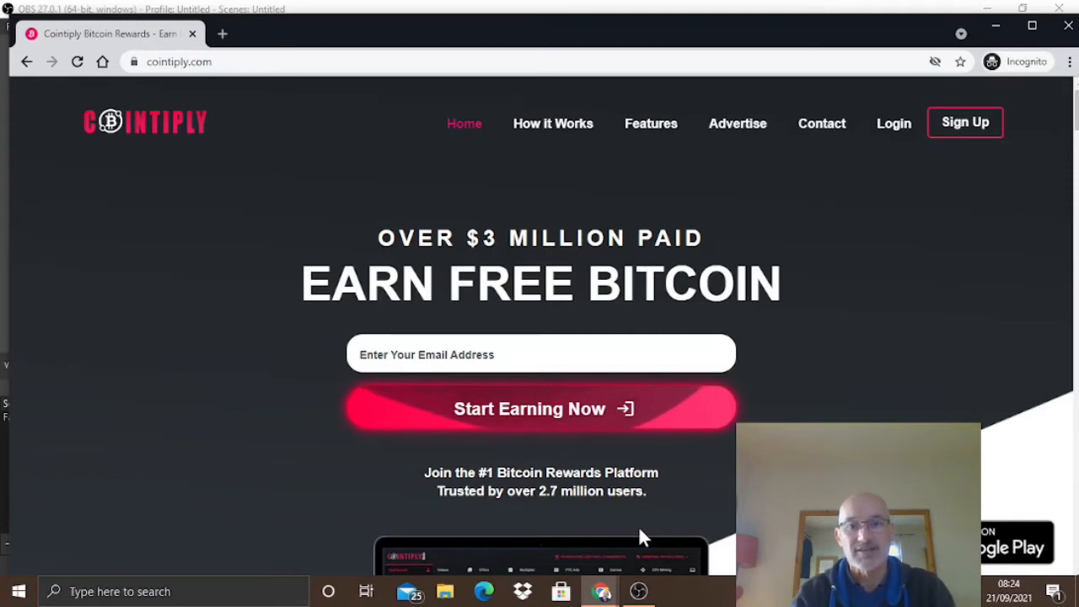
{"action": "mouse_move", "coordinate": [351, 236]}
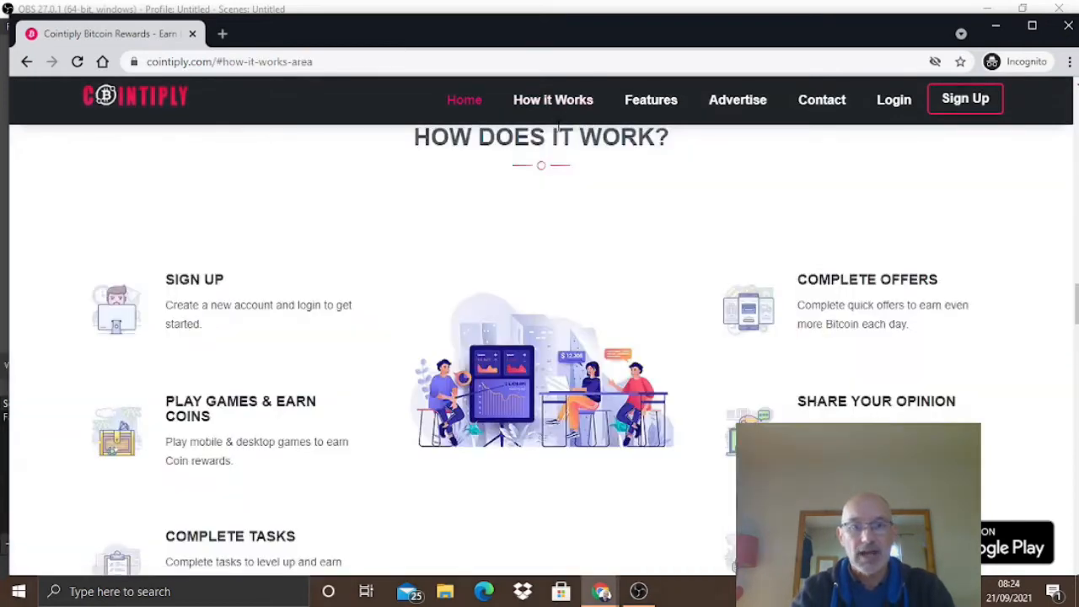
{"action": "mouse_move", "coordinate": [150, 328]}
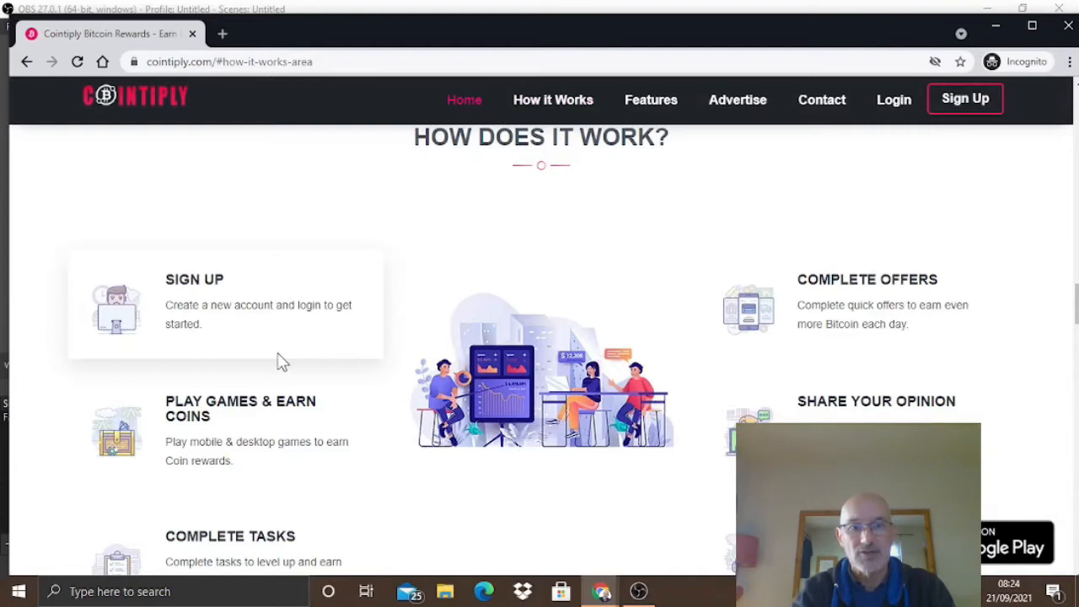
{"action": "mouse_move", "coordinate": [310, 302]}
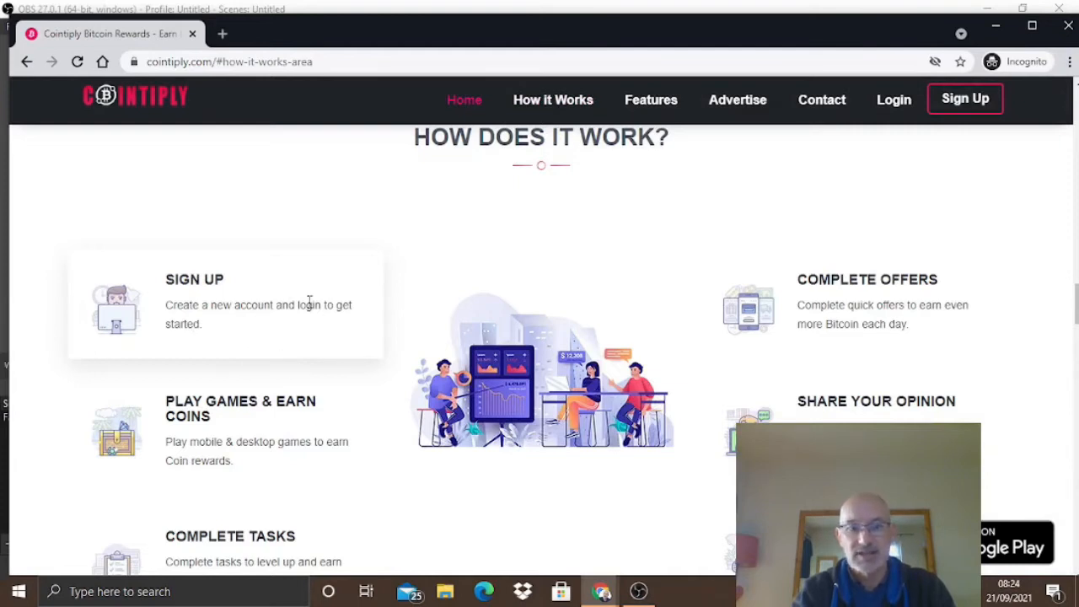
{"action": "mouse_move", "coordinate": [447, 474]}
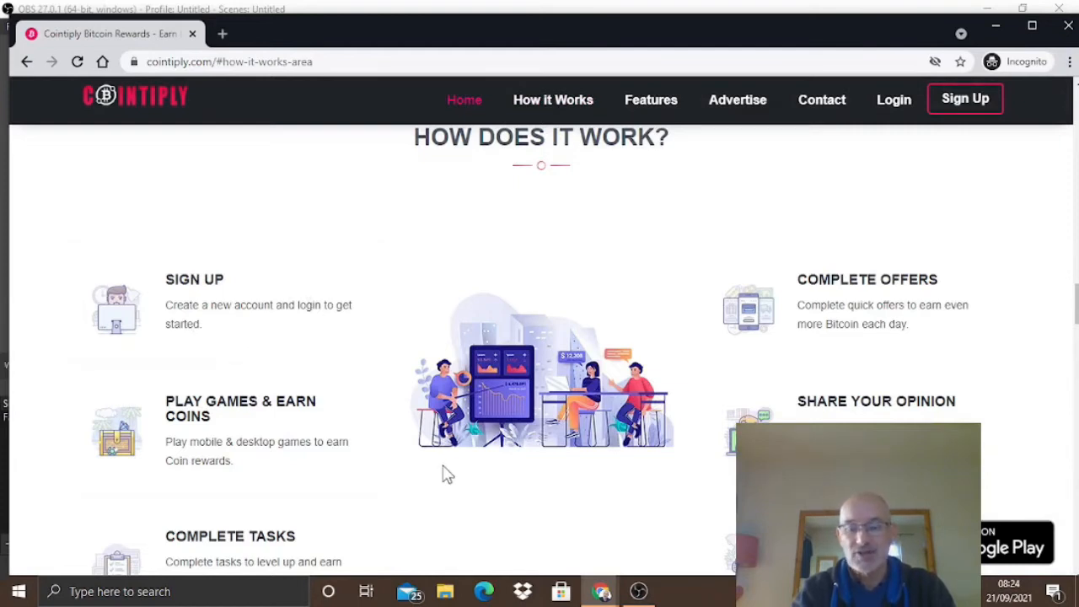
{"action": "mouse_move", "coordinate": [454, 474]}
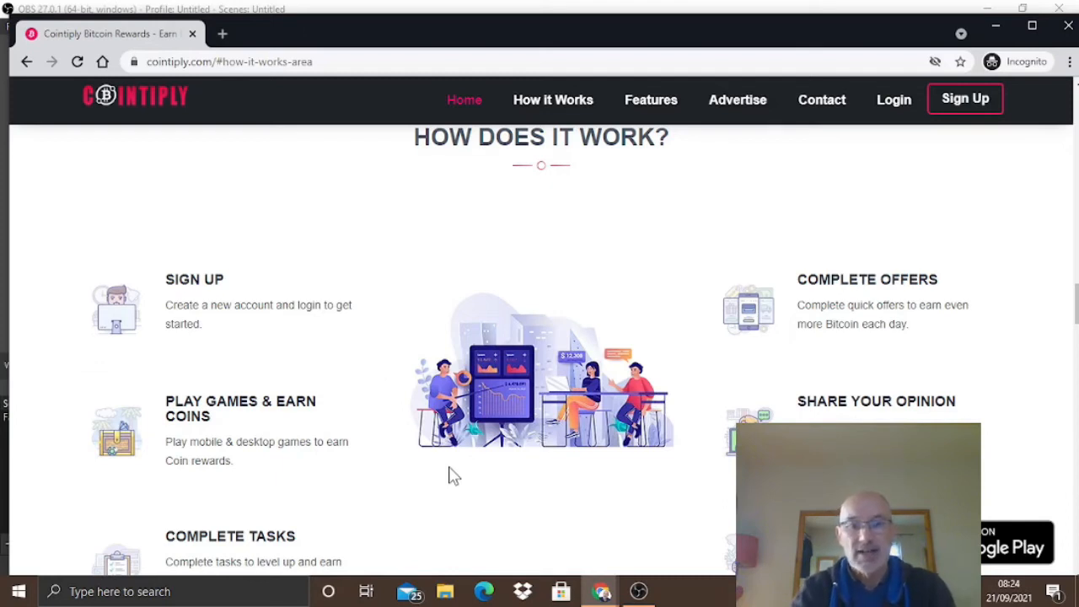
{"action": "mouse_move", "coordinate": [364, 440]}
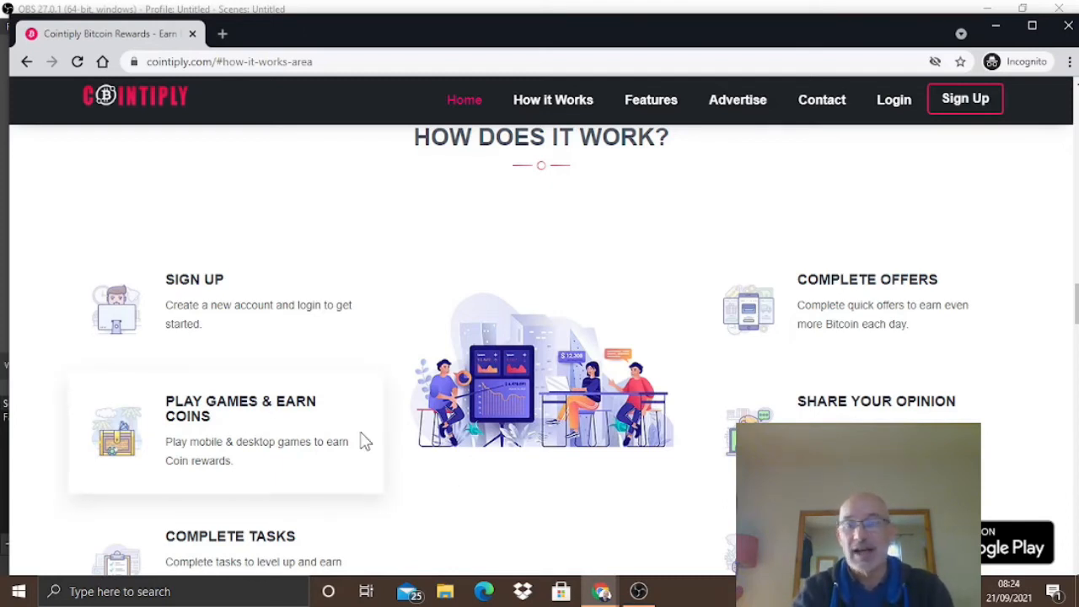
{"action": "mouse_move", "coordinate": [843, 286]}
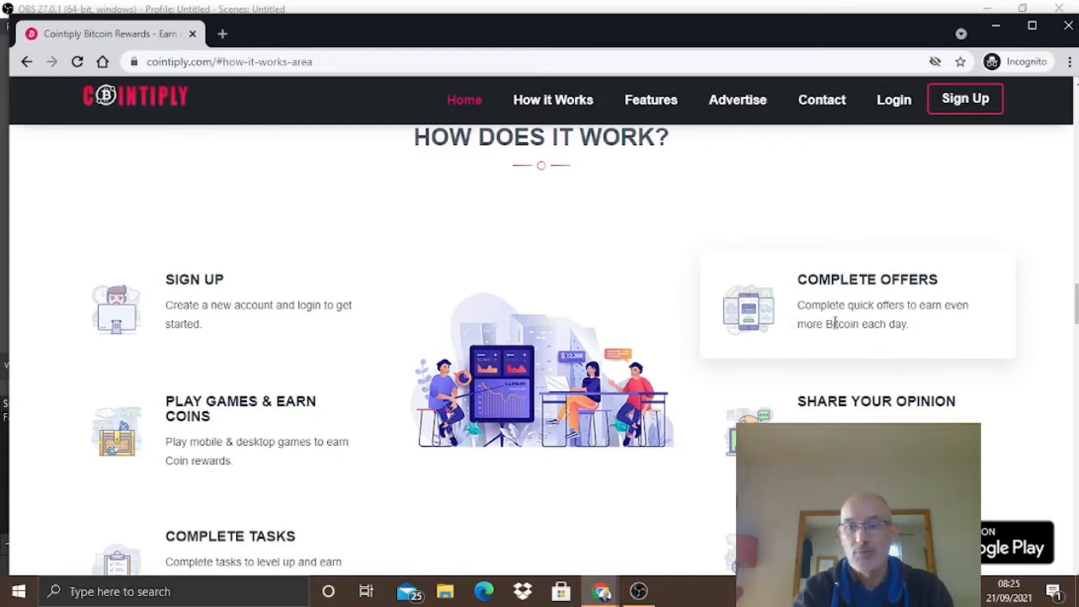
{"action": "mouse_move", "coordinate": [813, 394]}
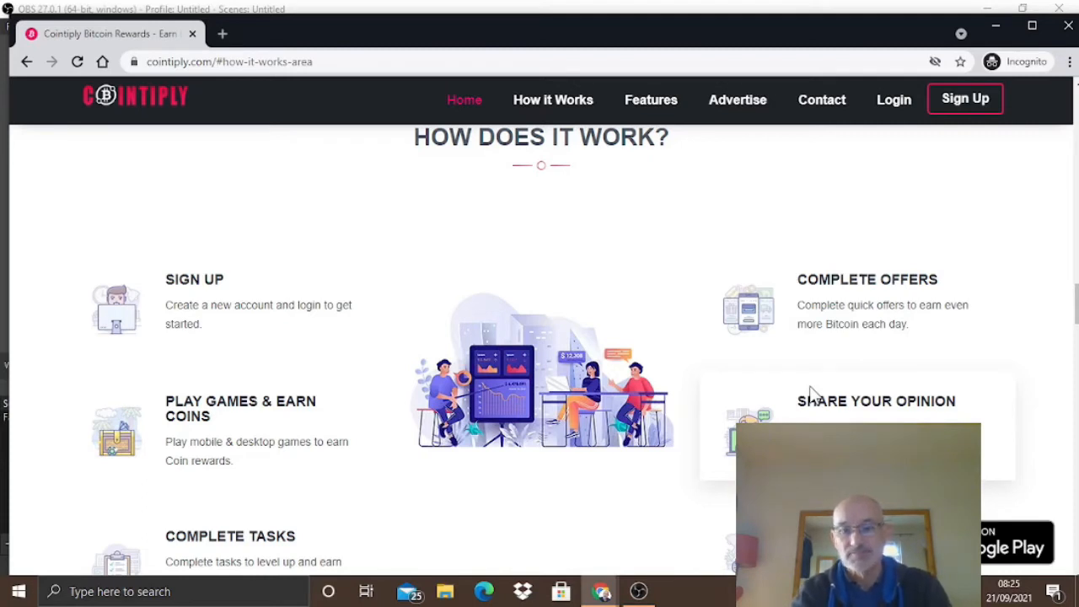
{"action": "mouse_move", "coordinate": [169, 556]}
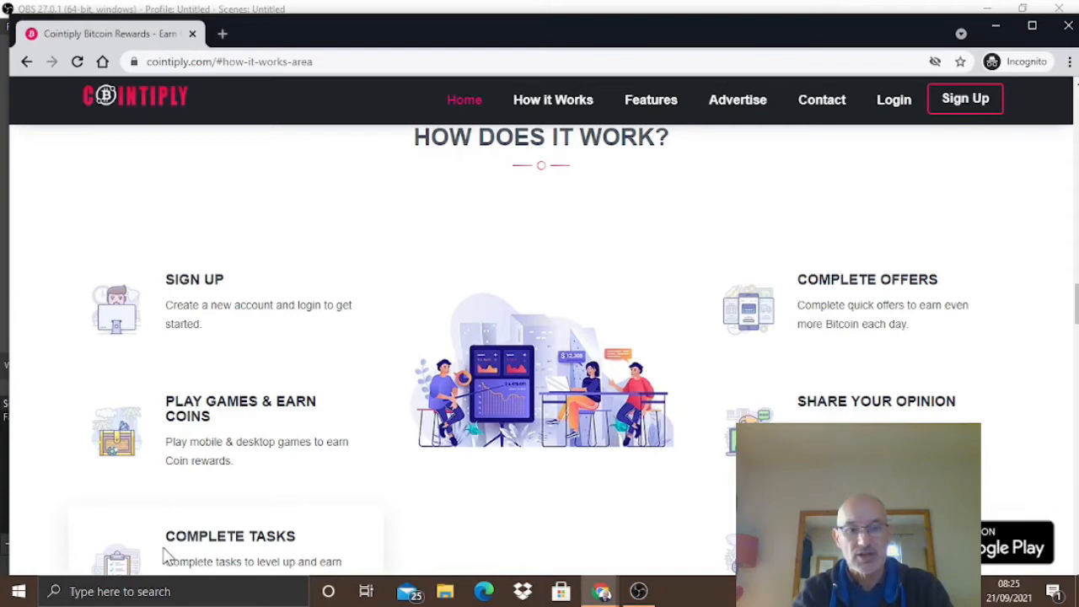
{"action": "mouse_move", "coordinate": [266, 563]}
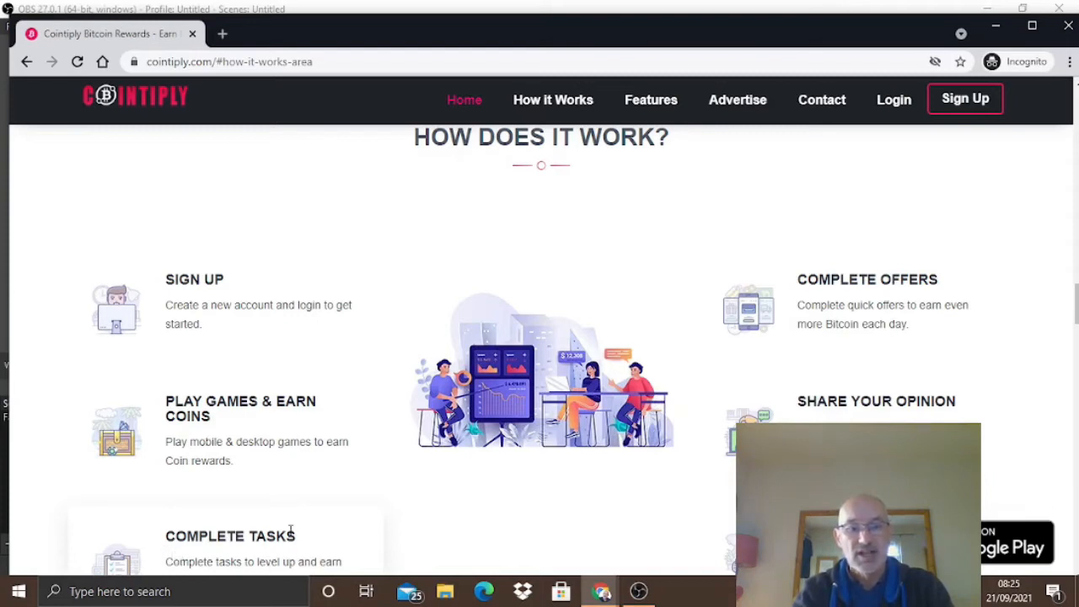
{"action": "mouse_move", "coordinate": [357, 531]}
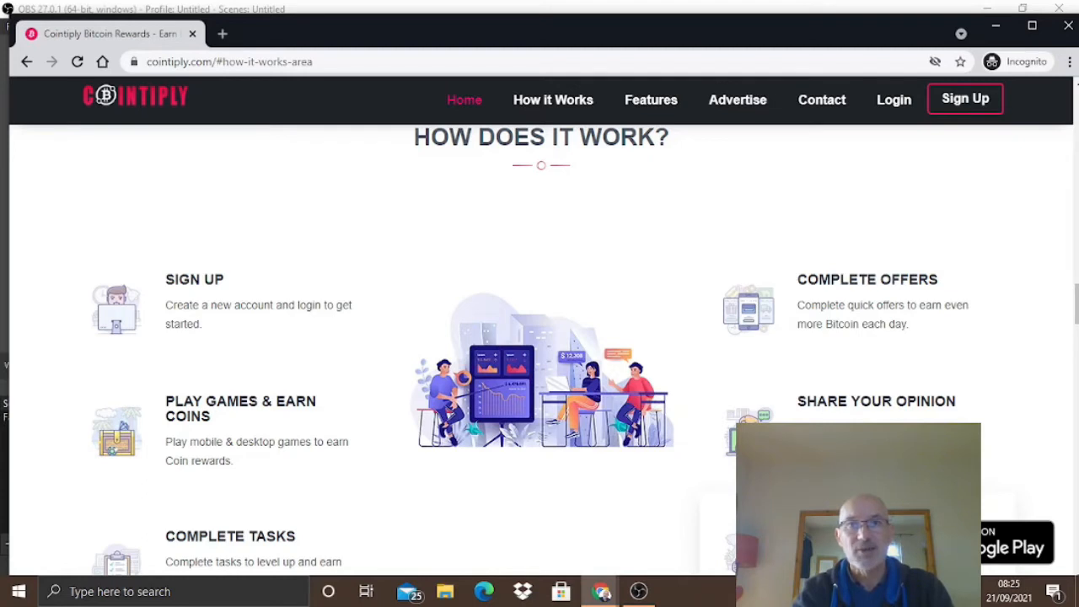
Jump to the Cointiply Features overview via the top navigation bar
{"action": "left_click", "coordinate": [651, 100]}
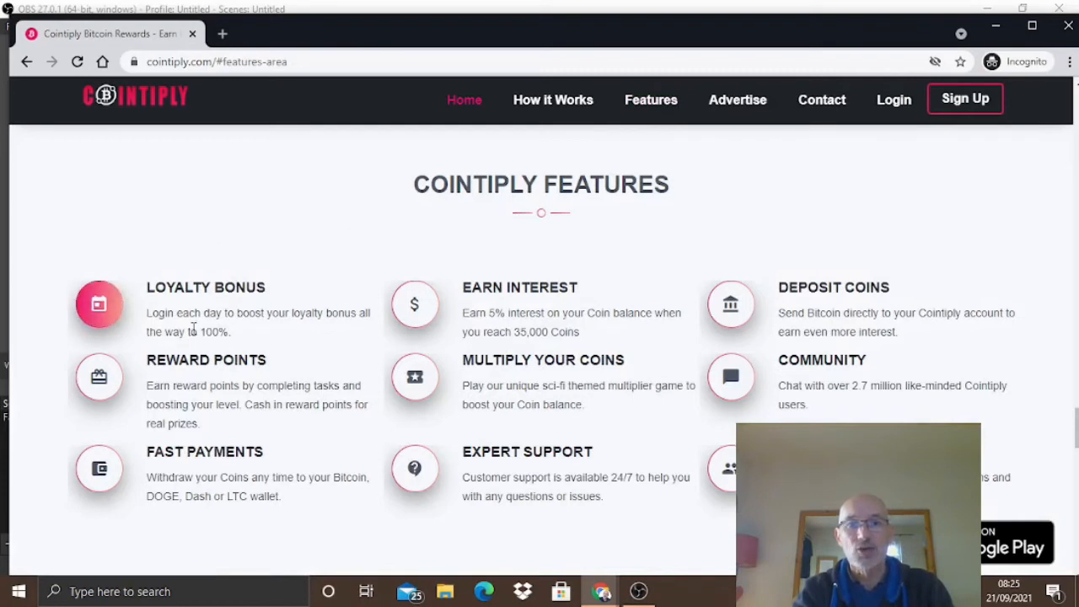
{"action": "mouse_move", "coordinate": [178, 337]}
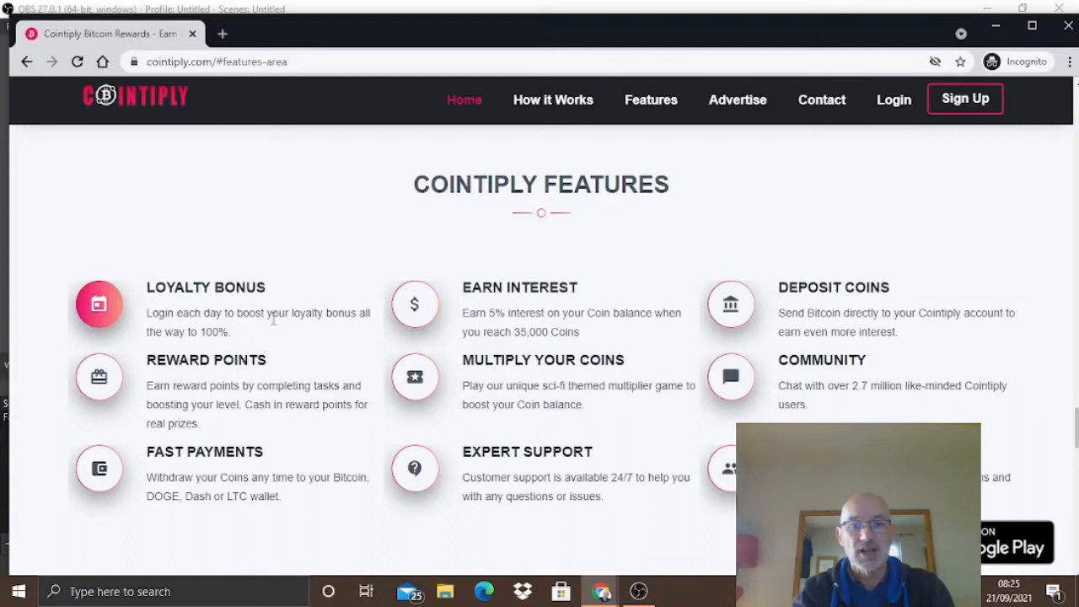
{"action": "mouse_move", "coordinate": [240, 337]}
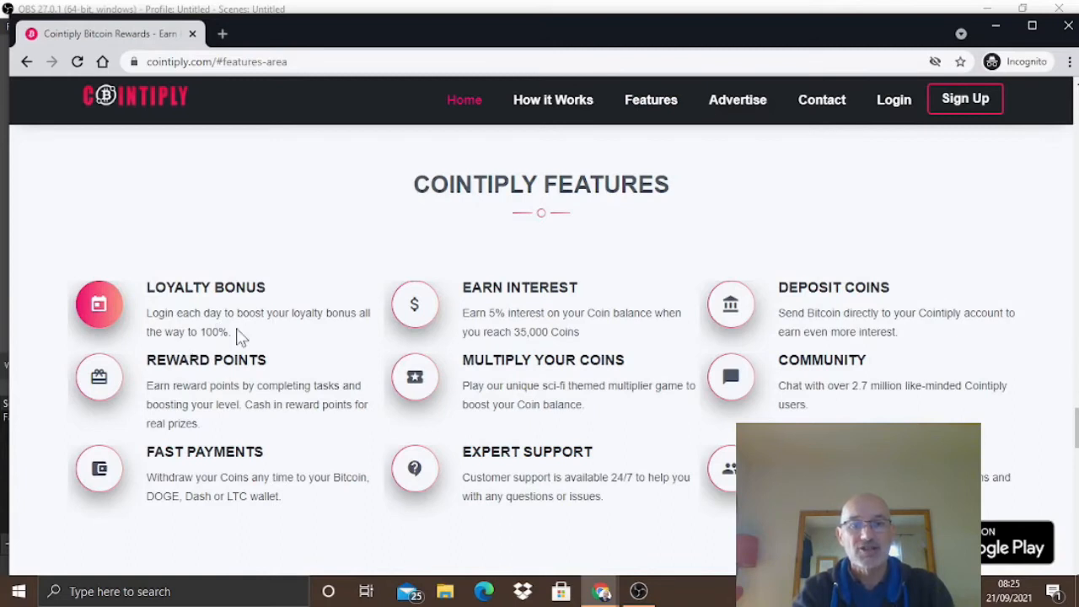
{"action": "mouse_move", "coordinate": [270, 339]}
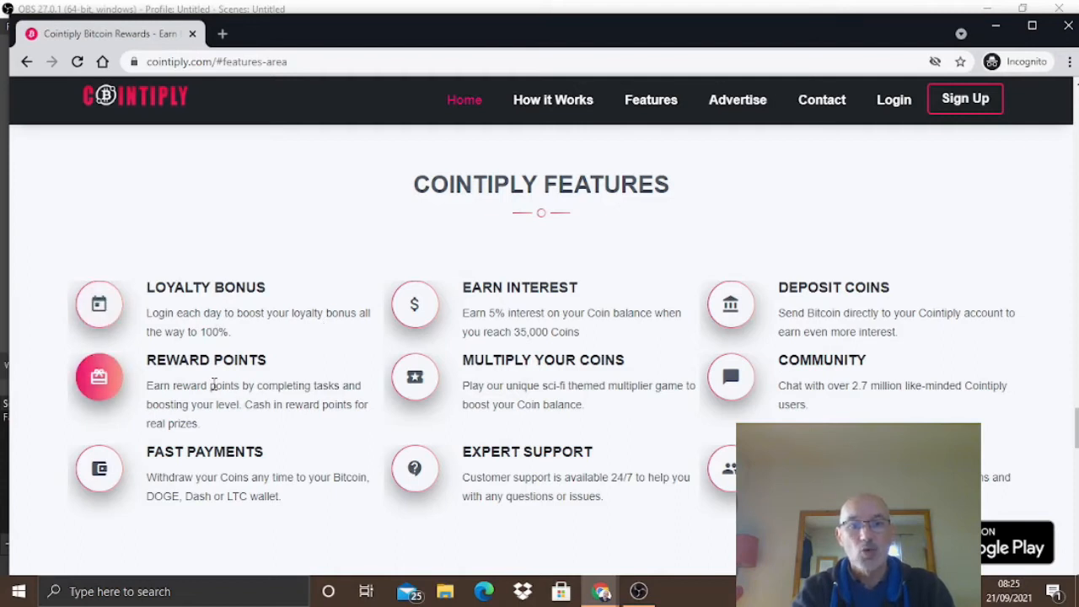
{"action": "mouse_move", "coordinate": [278, 423]}
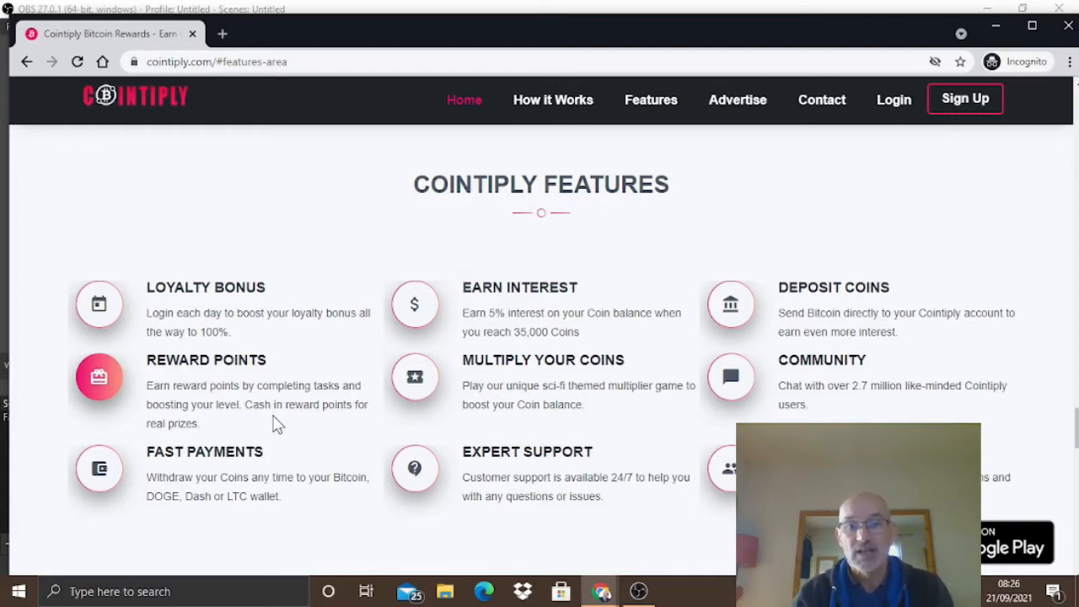
{"action": "mouse_move", "coordinate": [632, 349]}
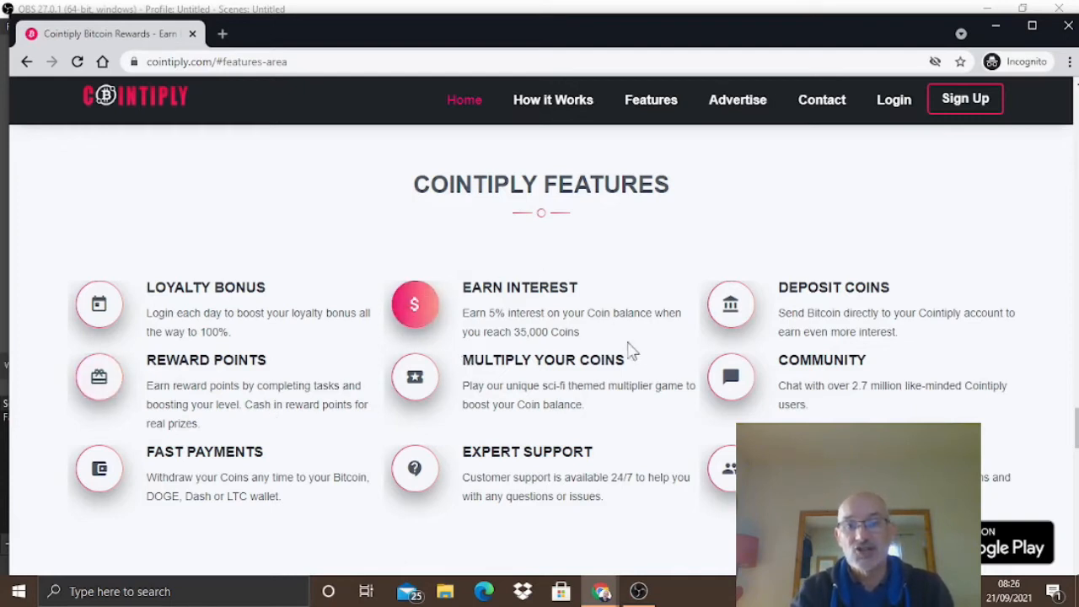
{"action": "mouse_move", "coordinate": [546, 334]}
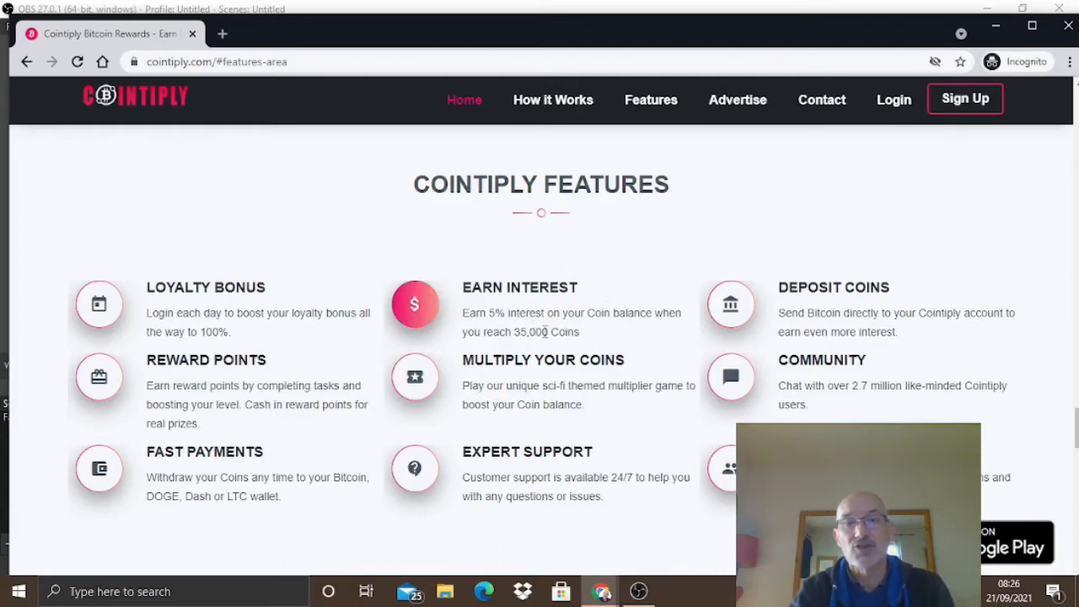
{"action": "mouse_move", "coordinate": [571, 309]}
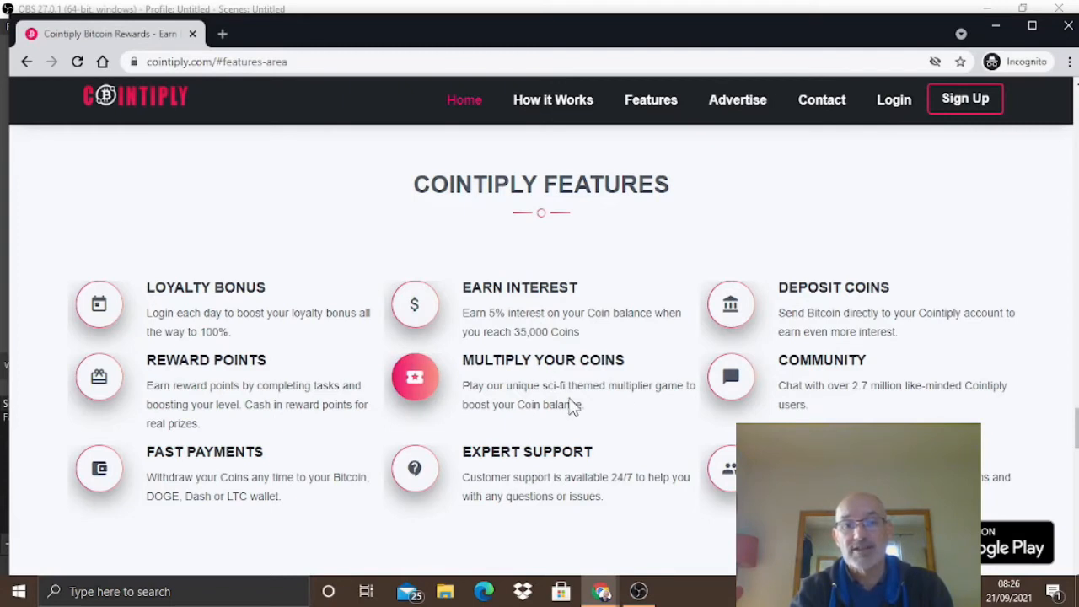
{"action": "mouse_move", "coordinate": [577, 405]}
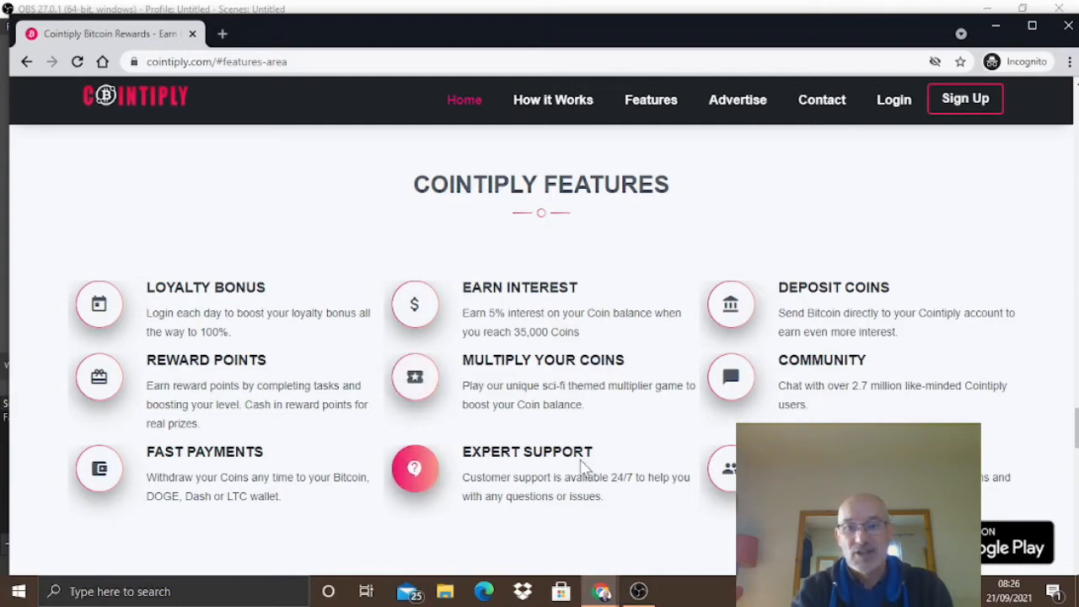
{"action": "mouse_move", "coordinate": [590, 514]}
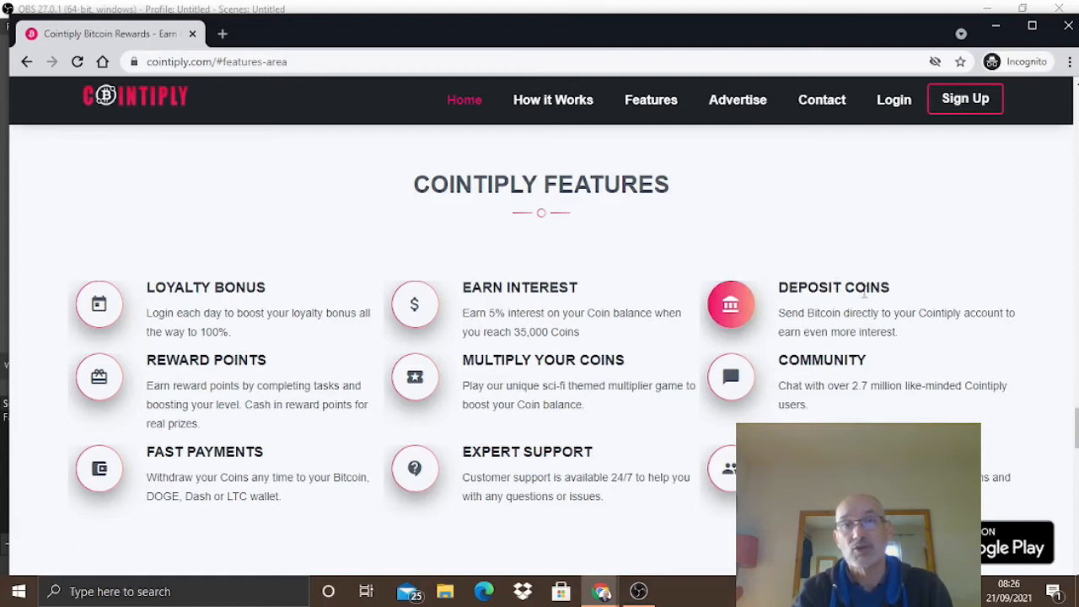
{"action": "mouse_move", "coordinate": [863, 276]}
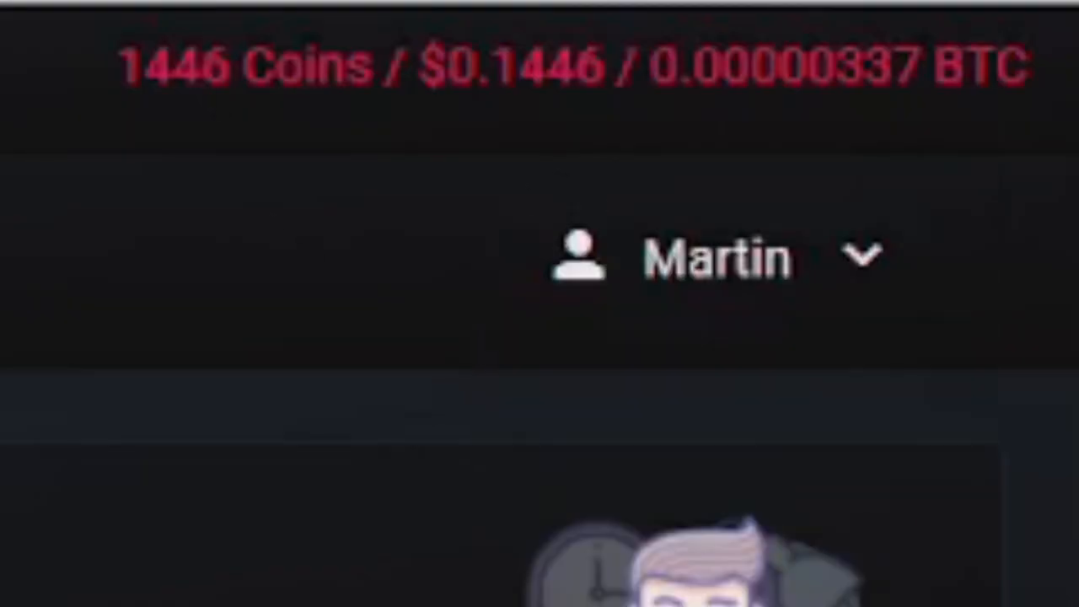
{"action": "mouse_move", "coordinate": [329, 160]}
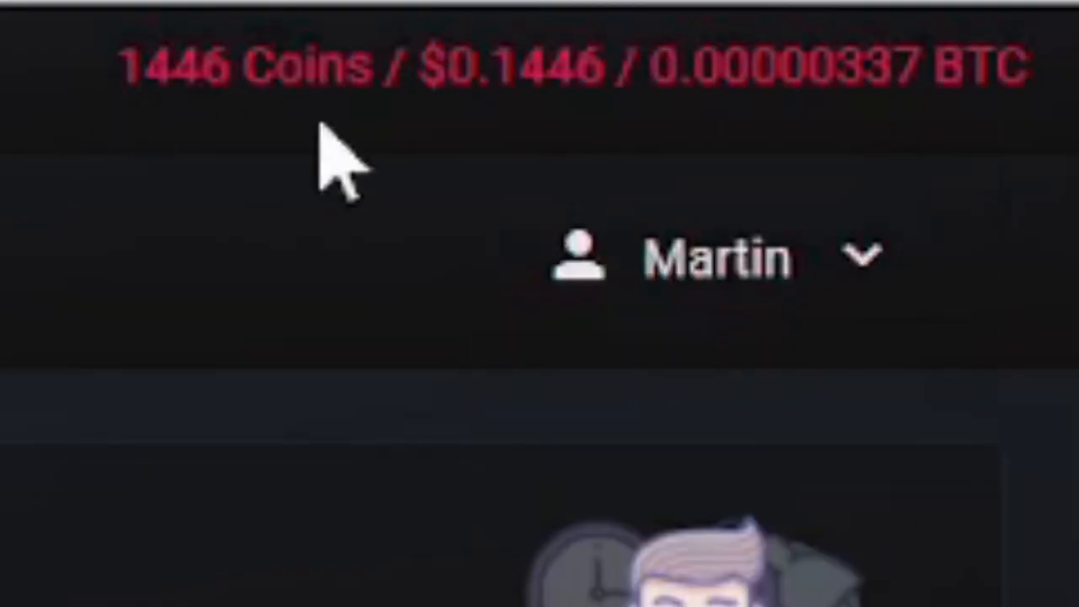
{"action": "mouse_move", "coordinate": [338, 252]}
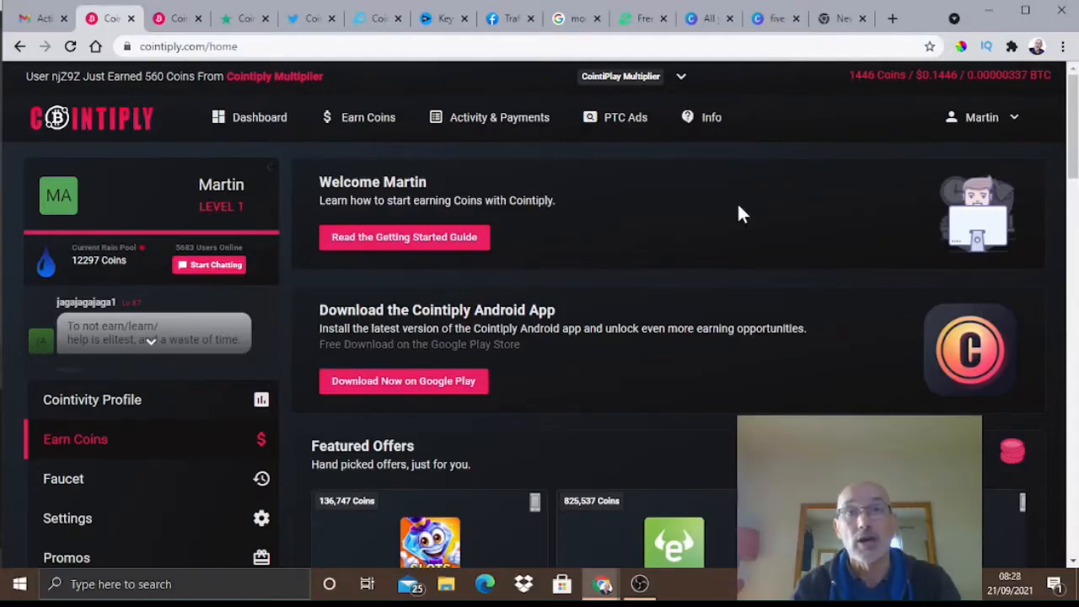
{"action": "mouse_move", "coordinate": [826, 232]}
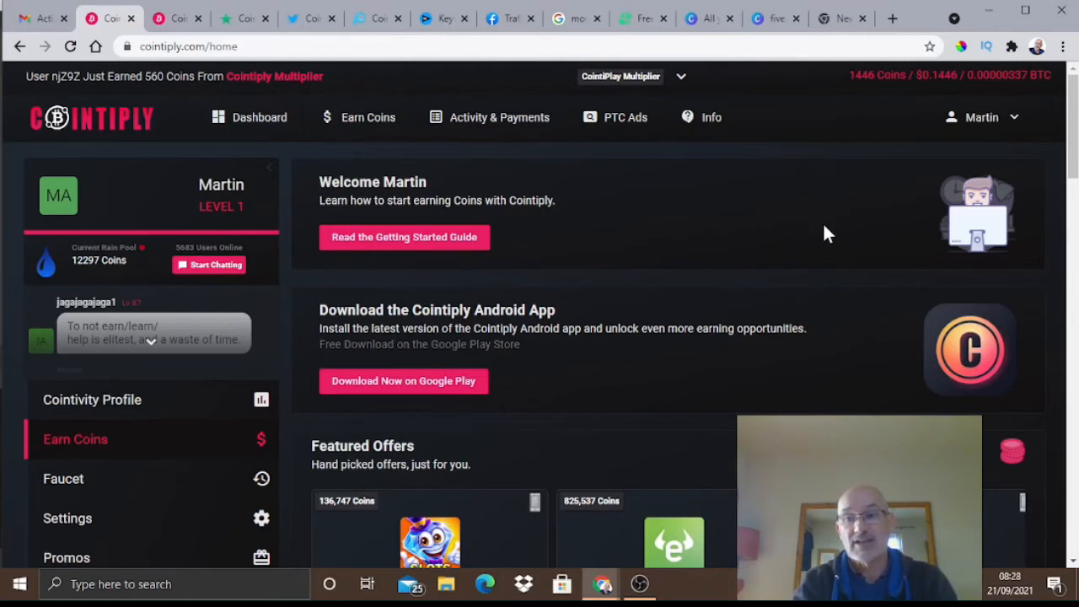
{"action": "mouse_move", "coordinate": [860, 361]}
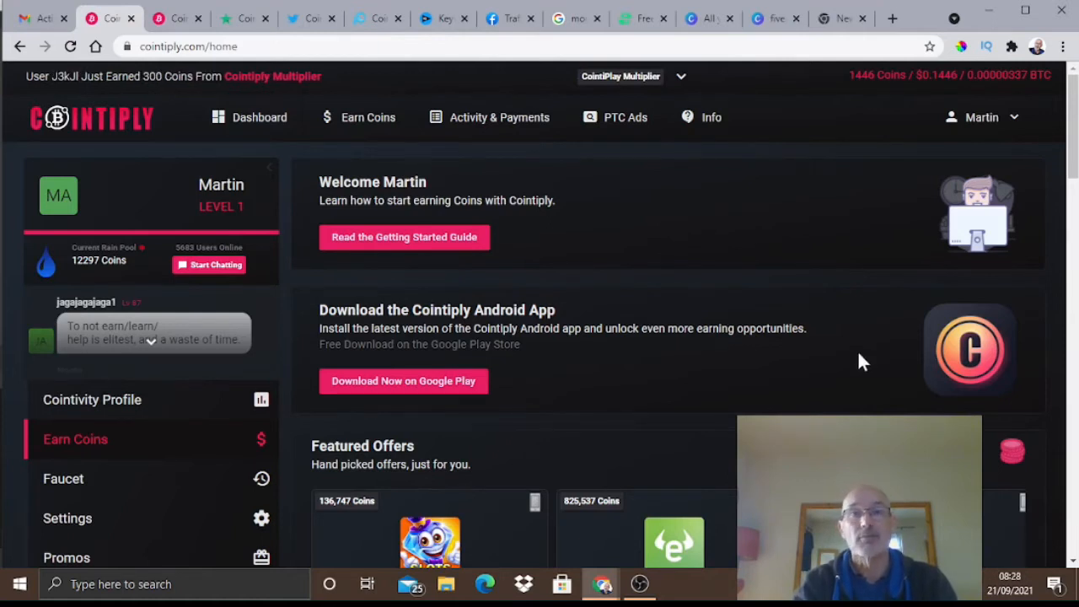
{"action": "mouse_move", "coordinate": [869, 364]}
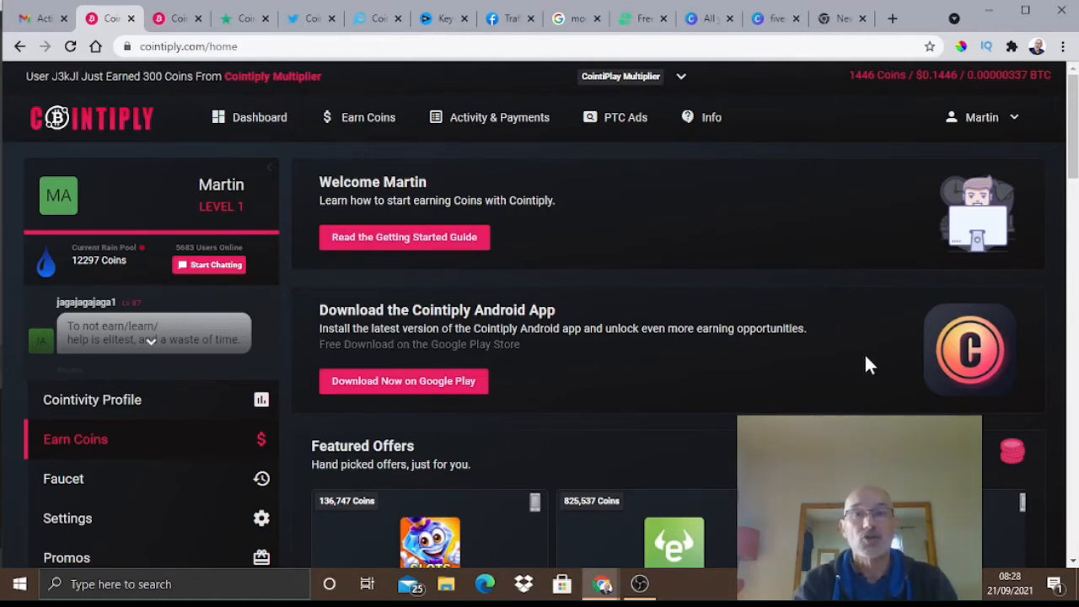
{"action": "mouse_move", "coordinate": [674, 371]}
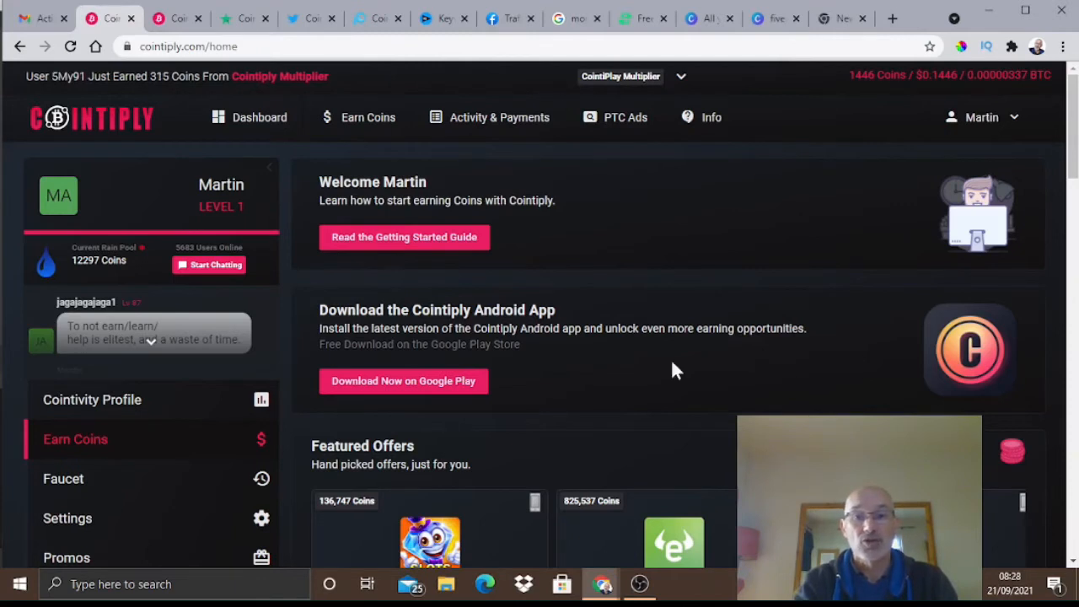
{"action": "left_click", "coordinate": [404, 381]}
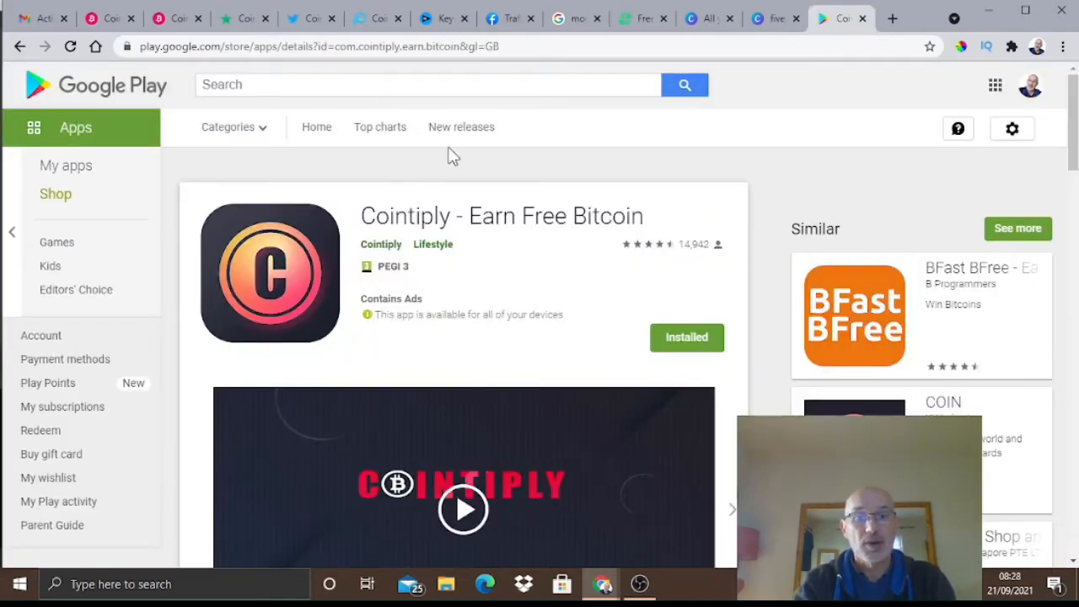
{"action": "mouse_move", "coordinate": [425, 266]}
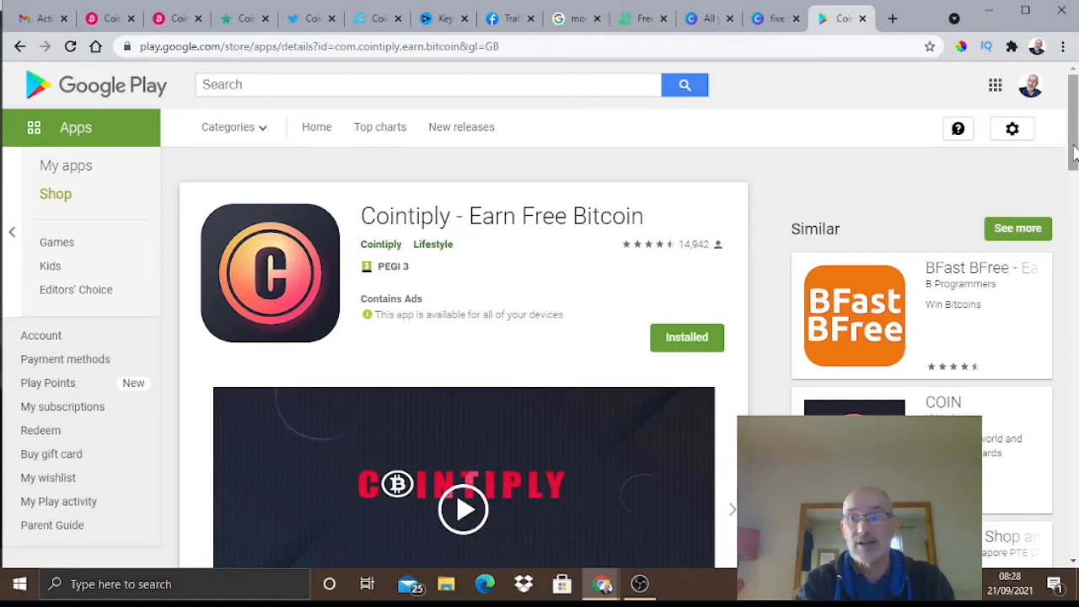
{"action": "scroll", "scroll_direction": "down", "scroll_amount": 3}
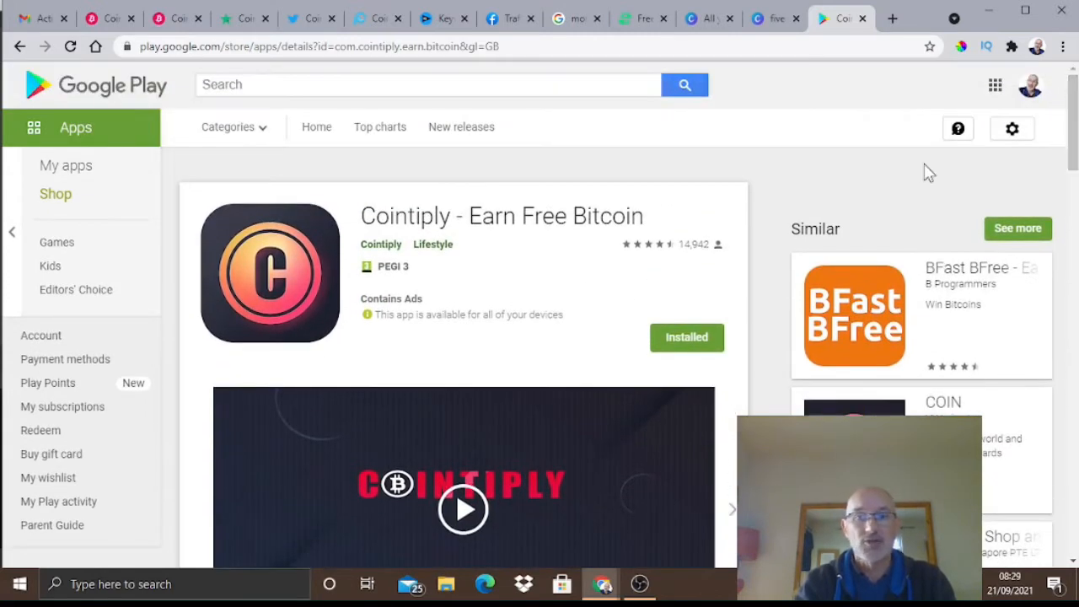
{"action": "mouse_move", "coordinate": [692, 233]}
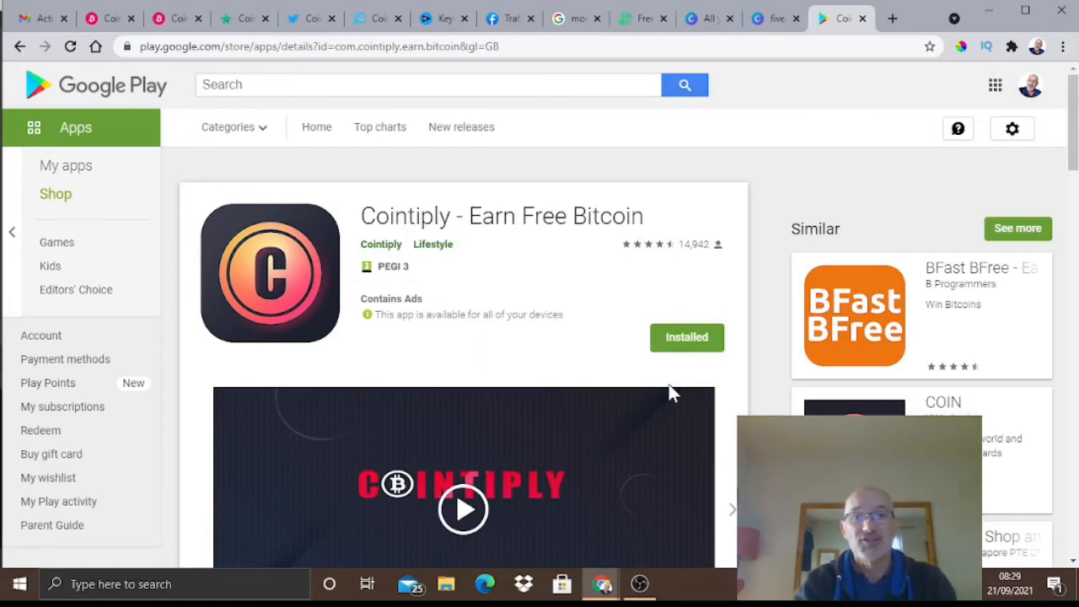
Switch back to the Cointiply tab and go to Roll the Faucet from the Earn Coins menu
{"action": "left_click", "coordinate": [108, 17]}
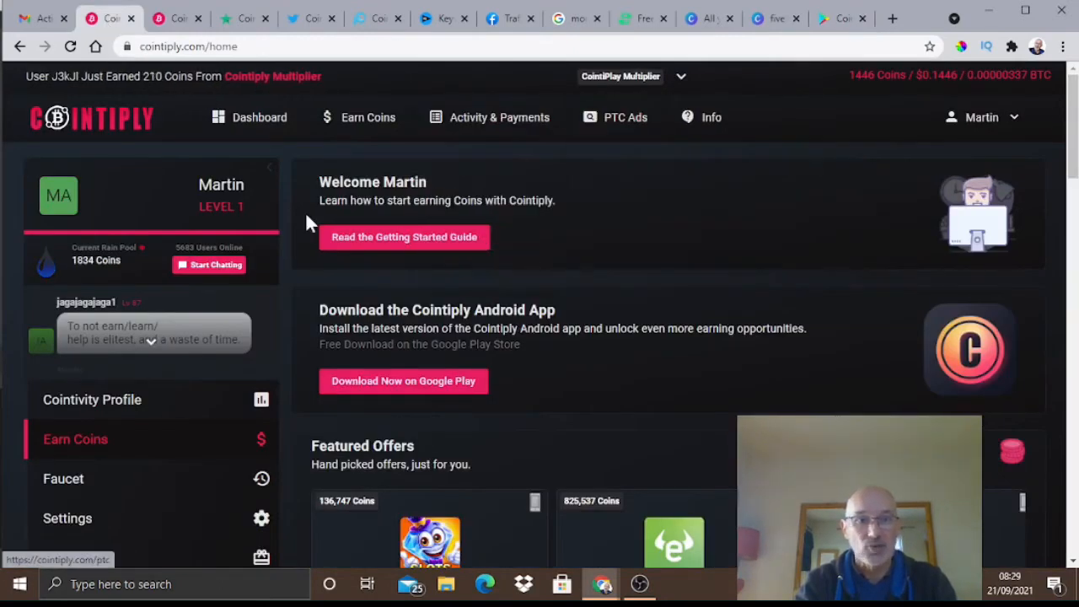
{"action": "left_click", "coordinate": [367, 118]}
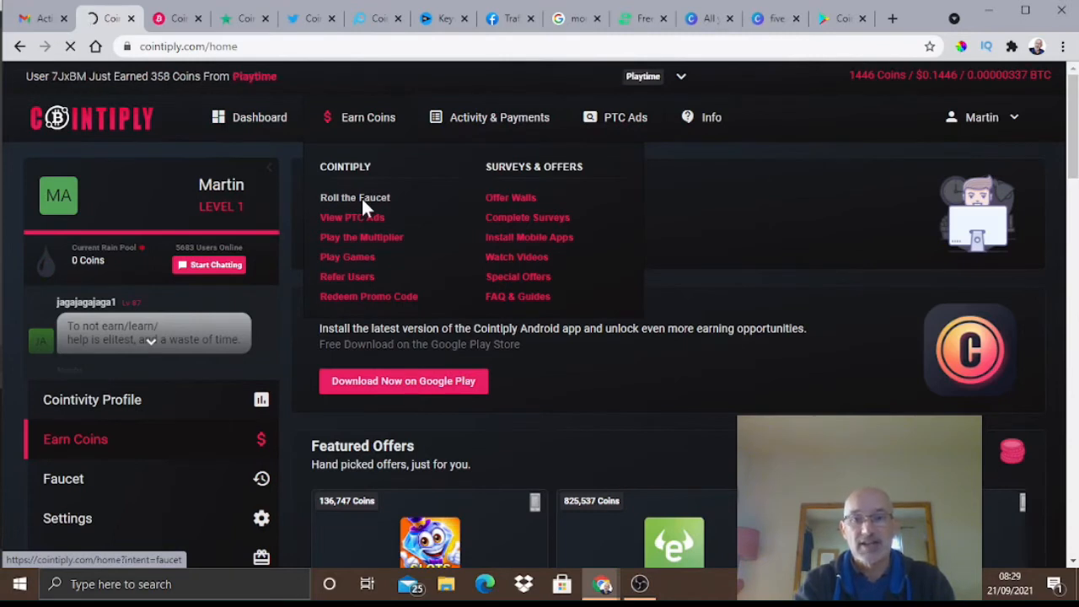
{"action": "left_click", "coordinate": [354, 197]}
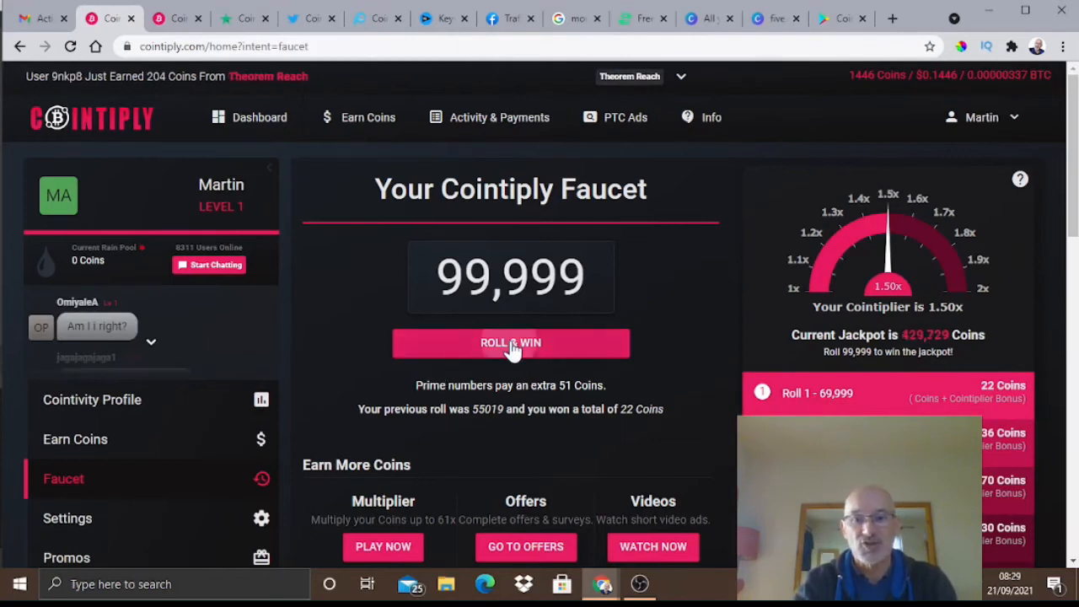
Roll the faucet with the captcha answered, winning 22 coins and starting the next-claim countdown
{"action": "left_click", "coordinate": [510, 342]}
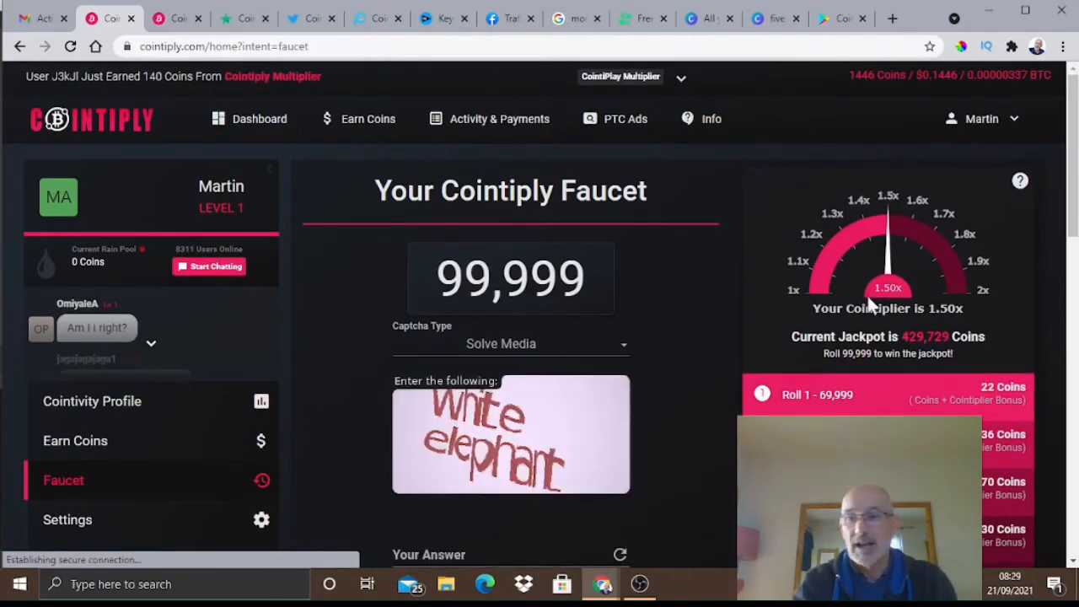
{"action": "scroll", "scroll_direction": "down", "scroll_amount": 3}
{"action": "type", "text": "white elephant"}
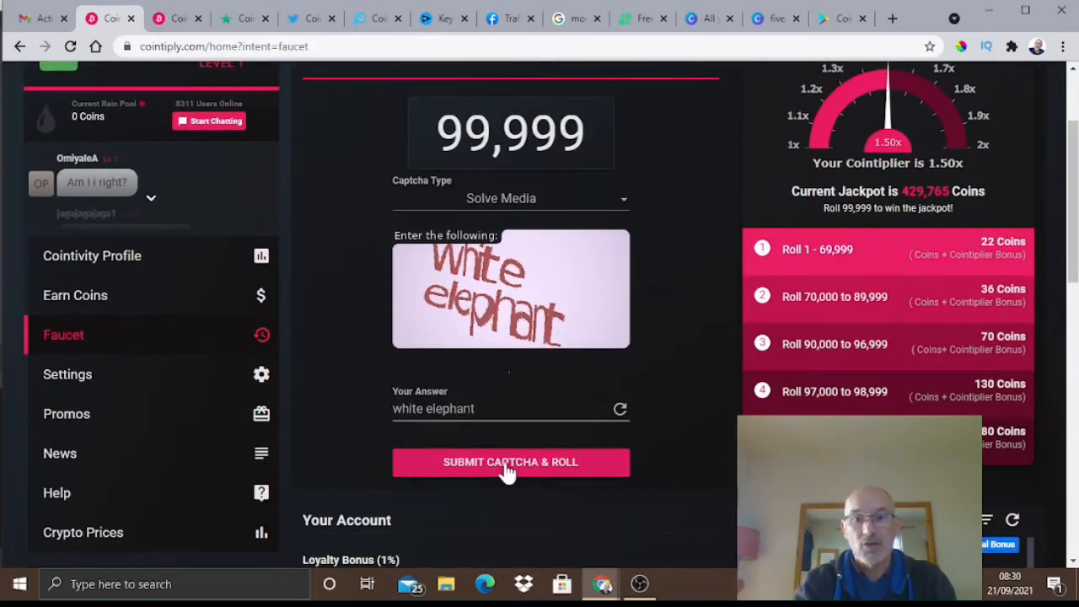
{"action": "left_click", "coordinate": [509, 462]}
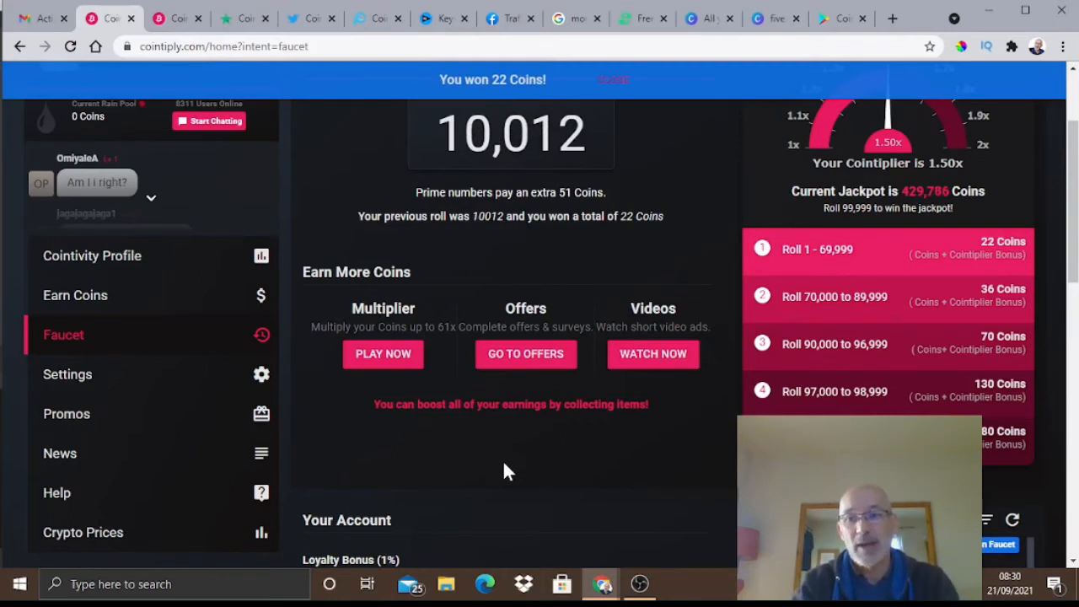
{"action": "mouse_move", "coordinate": [927, 256]}
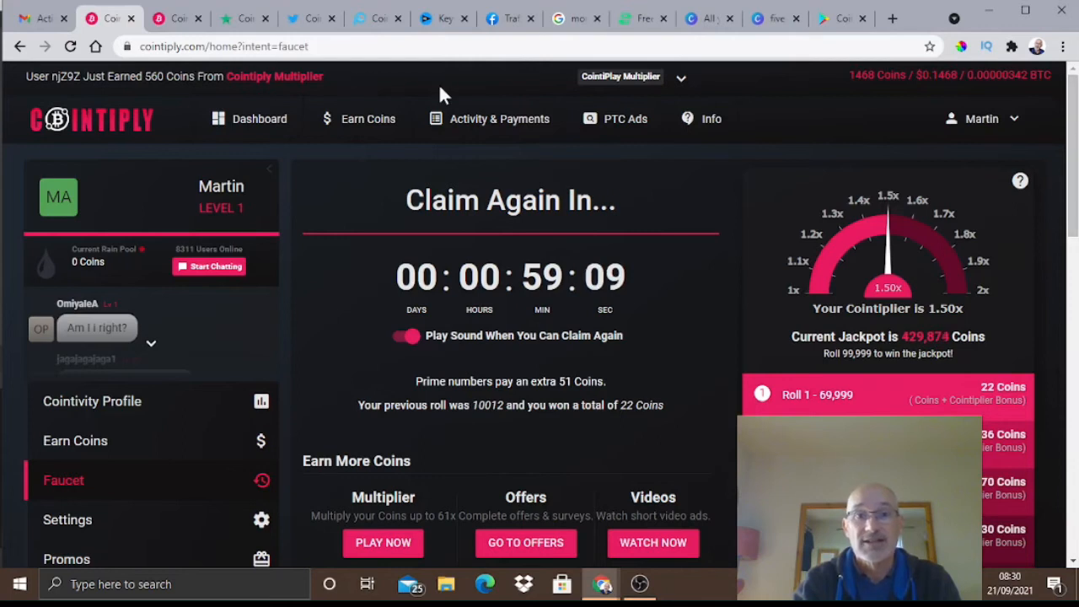
Go to the View PTC Ads list from the Earn Coins menu
{"action": "left_click", "coordinate": [368, 118]}
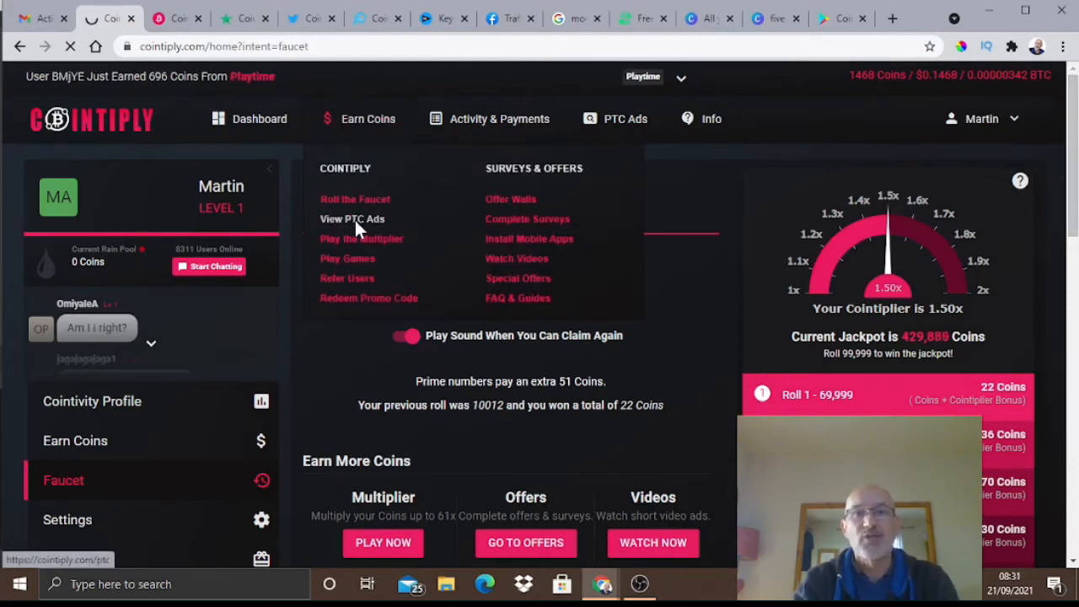
{"action": "left_click", "coordinate": [353, 219]}
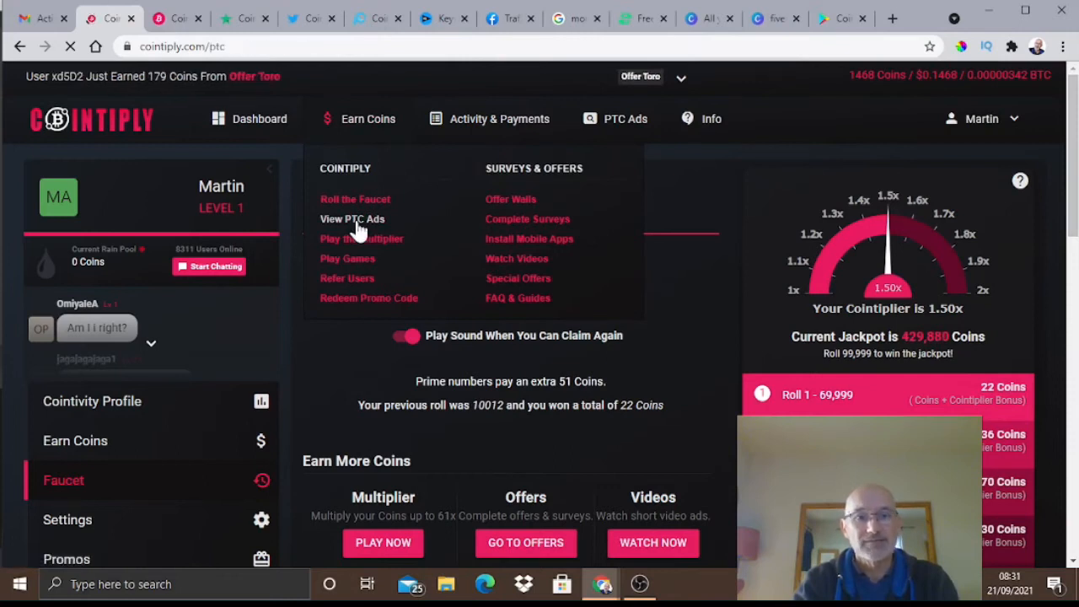
{"action": "left_click", "coordinate": [352, 220]}
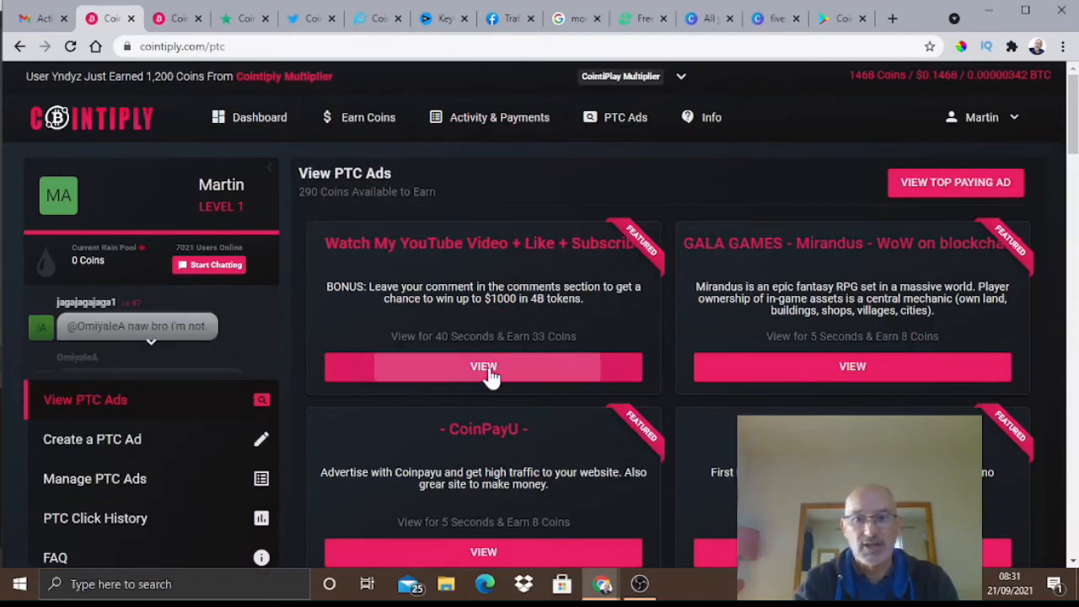
View the YouTube video ad, validate it with the Peanut image, and browse the remaining ads
{"action": "left_click", "coordinate": [482, 366]}
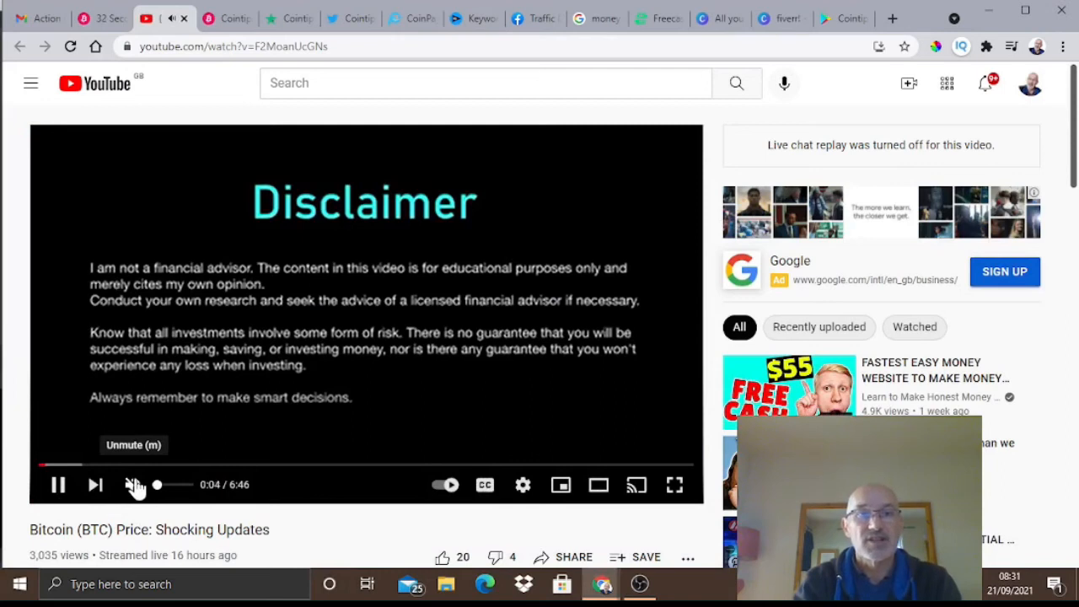
{"action": "mouse_move", "coordinate": [271, 115]}
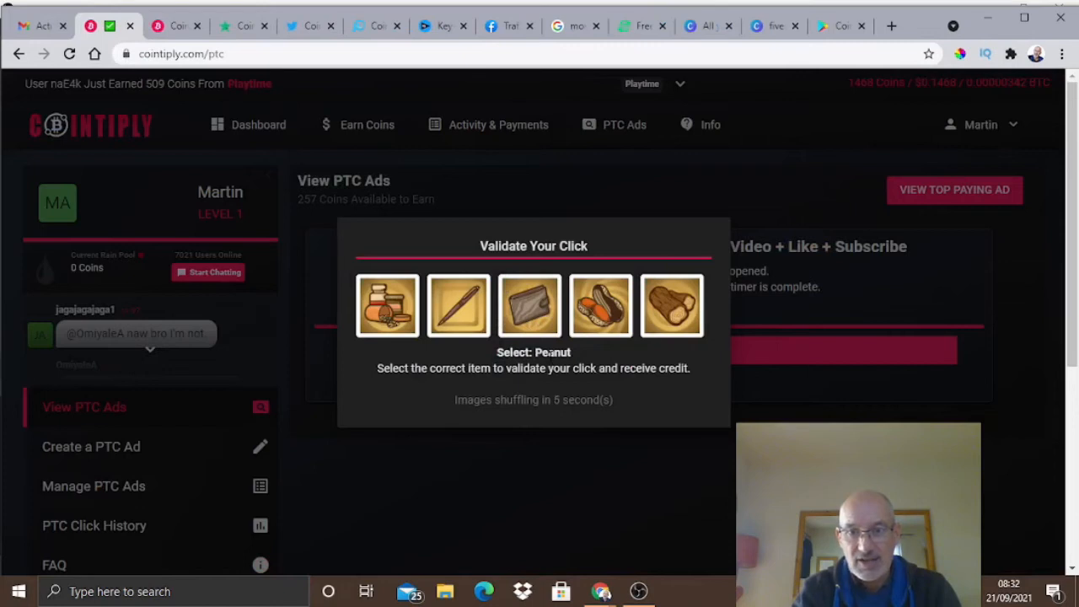
{"action": "mouse_move", "coordinate": [671, 307]}
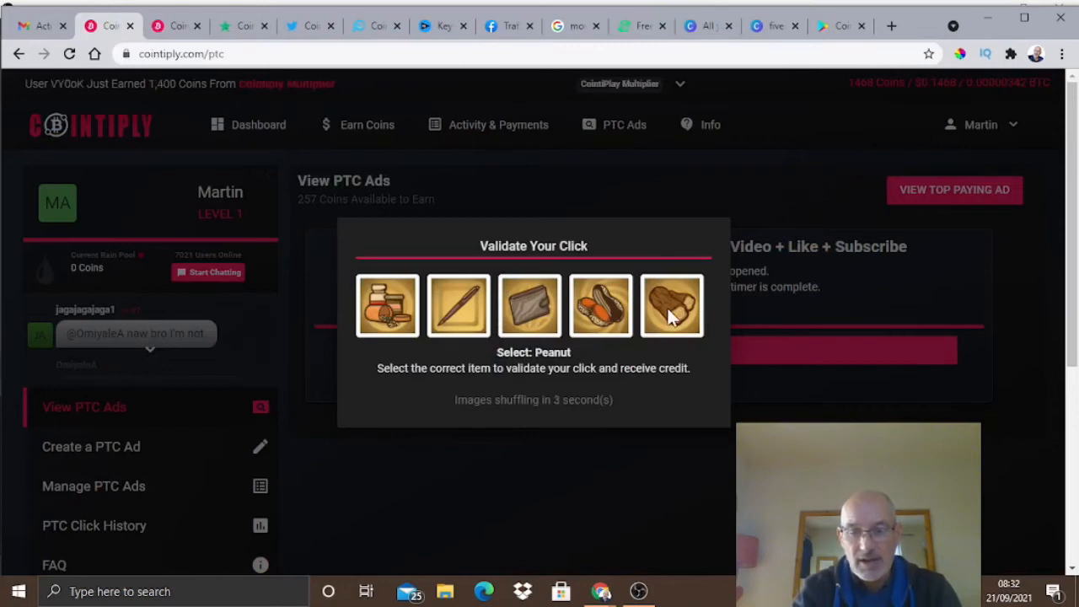
{"action": "left_click", "coordinate": [671, 305]}
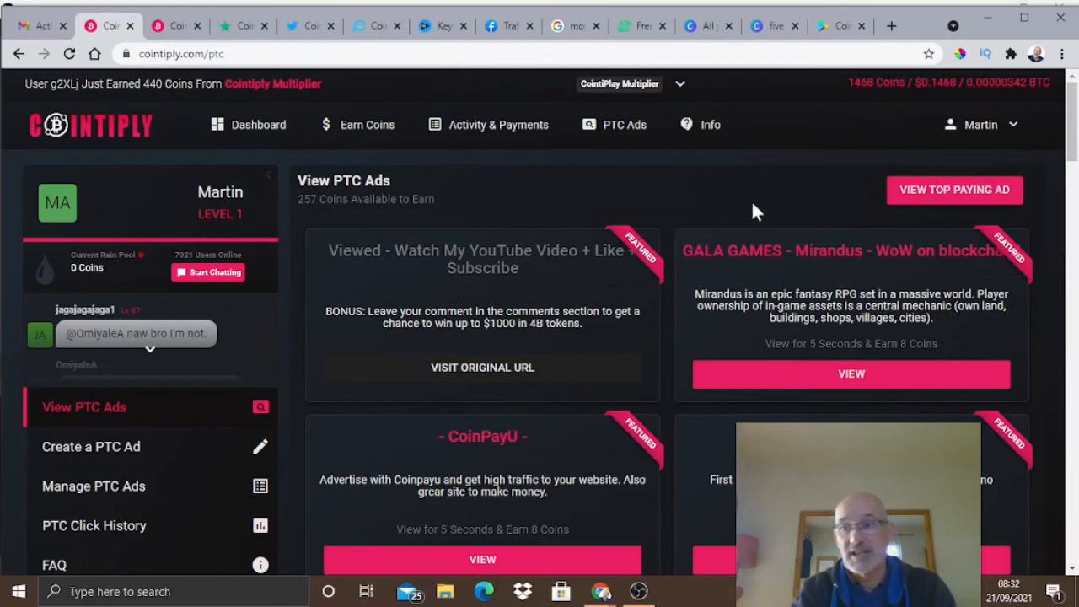
{"action": "scroll", "scroll_direction": "down", "scroll_amount": 3}
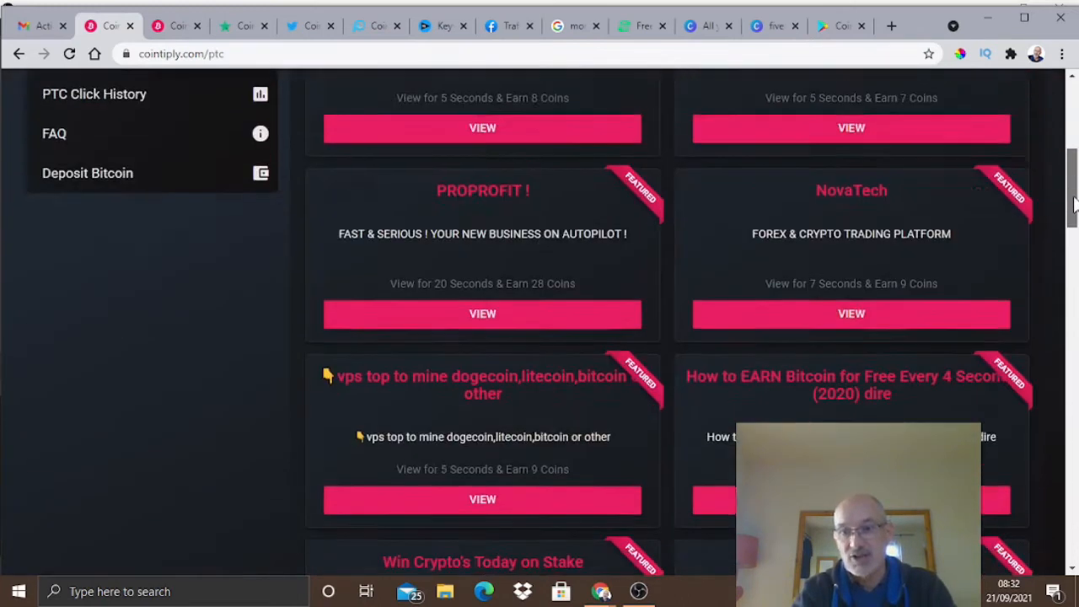
{"action": "scroll", "scroll_direction": "down", "scroll_amount": 3}
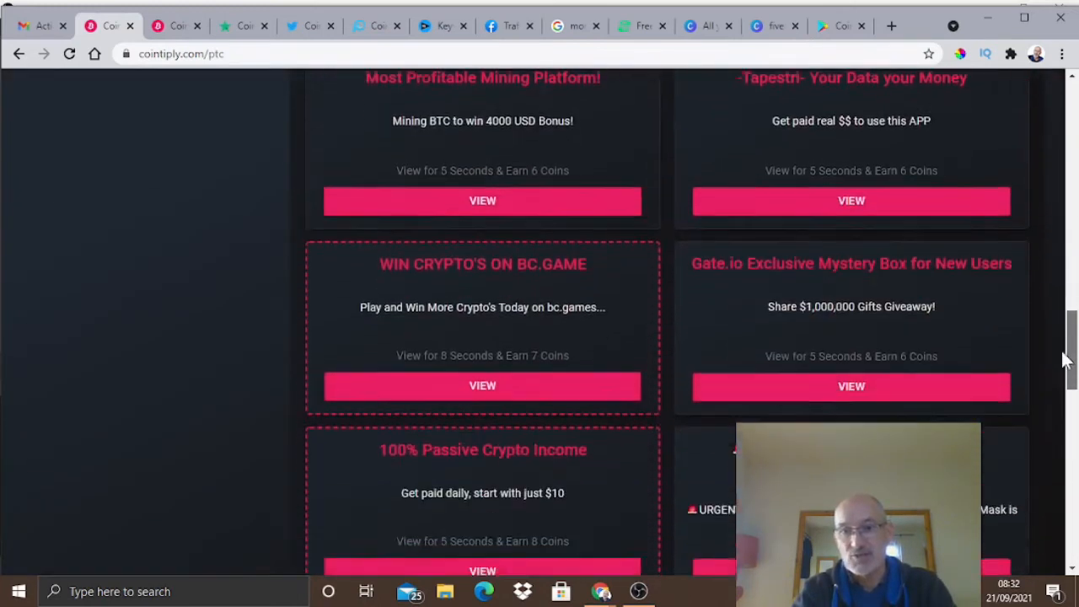
{"action": "scroll", "scroll_direction": "down", "scroll_amount": 3}
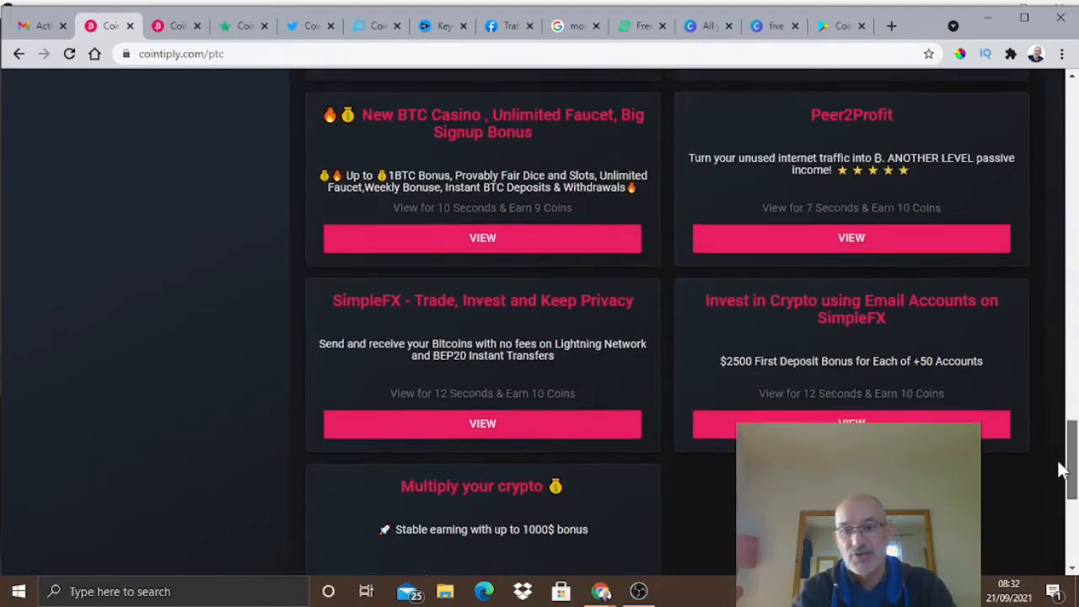
{"action": "scroll", "scroll_direction": "down", "scroll_amount": 3}
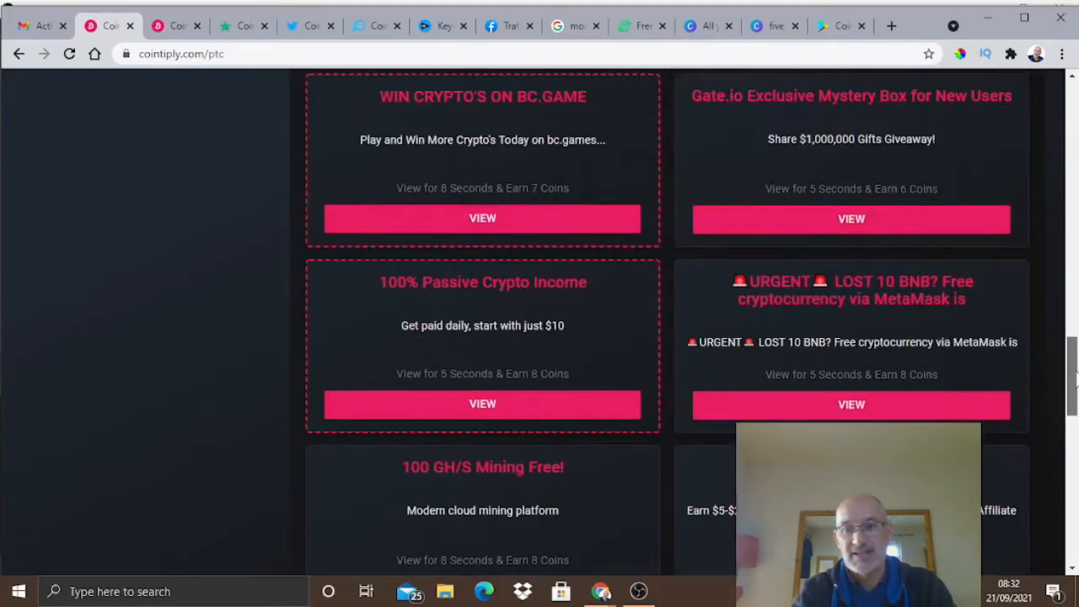
{"action": "scroll", "scroll_direction": "down", "scroll_amount": 3}
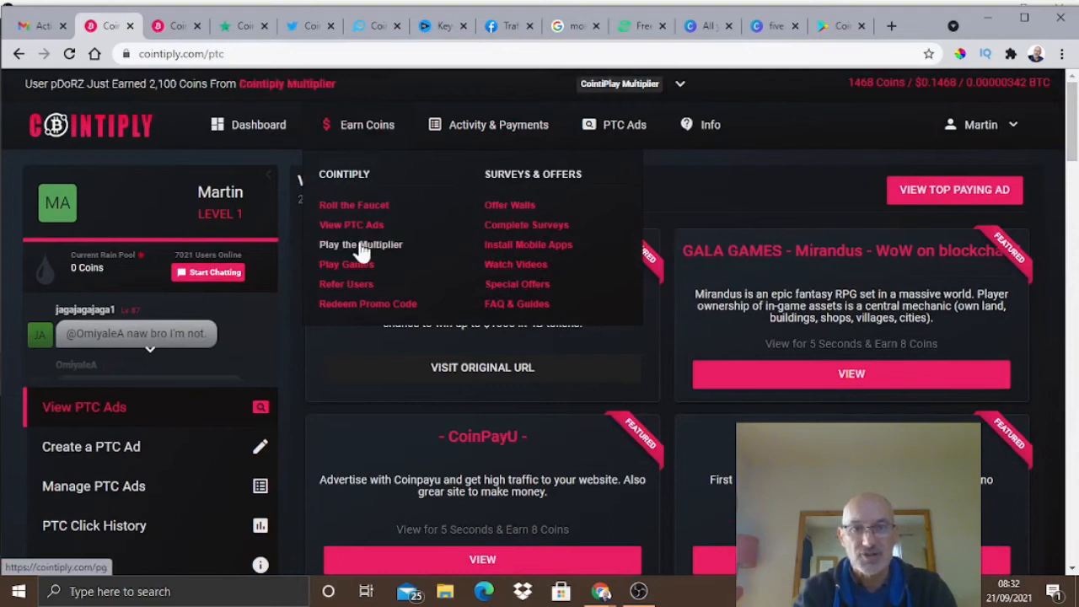
Start a Cointiplay round with a 10-coin bet and reveal nodes up to level 2 (14 coins available)
{"action": "left_click", "coordinate": [361, 245]}
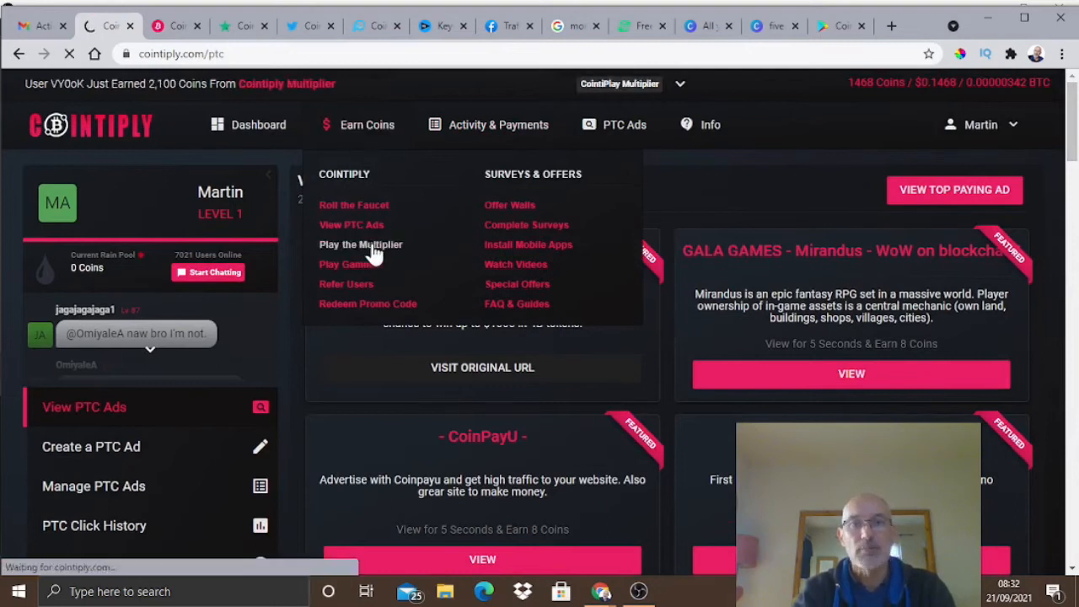
{"action": "left_click", "coordinate": [360, 244]}
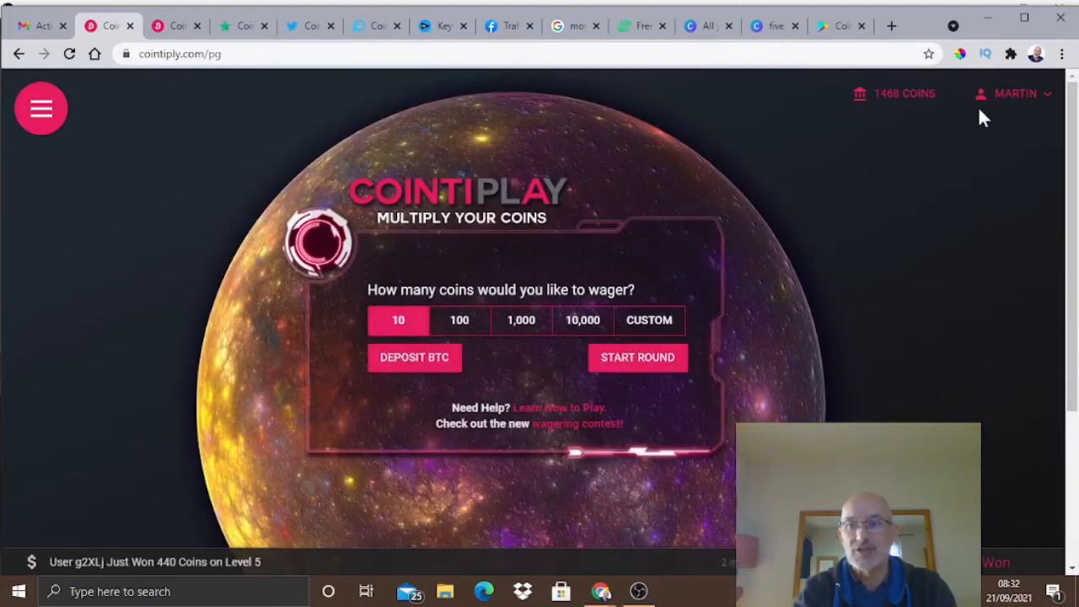
{"action": "mouse_move", "coordinate": [893, 94]}
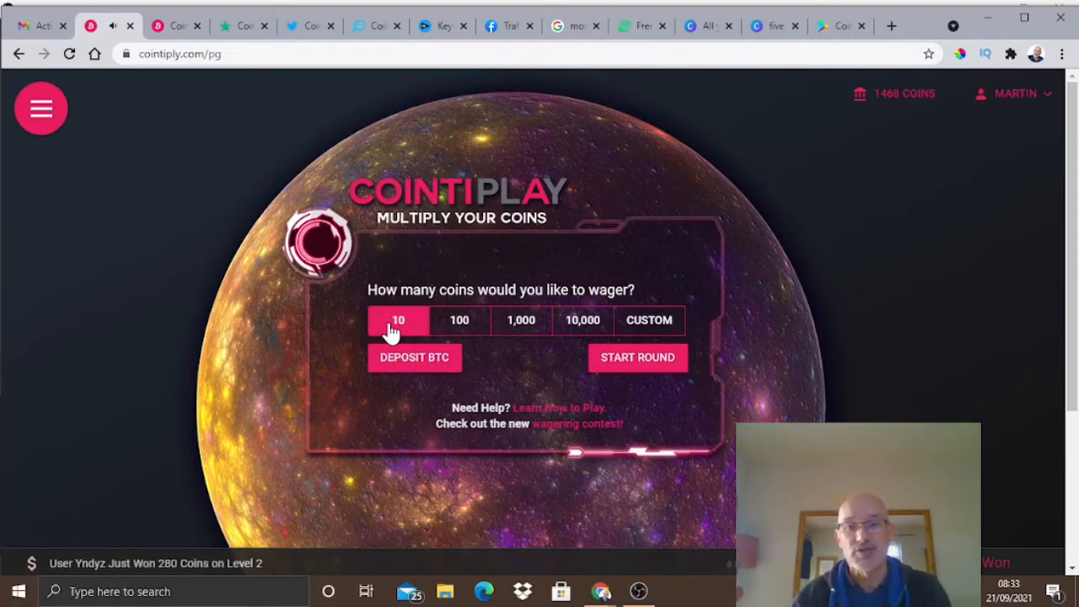
{"action": "mouse_move", "coordinate": [394, 340]}
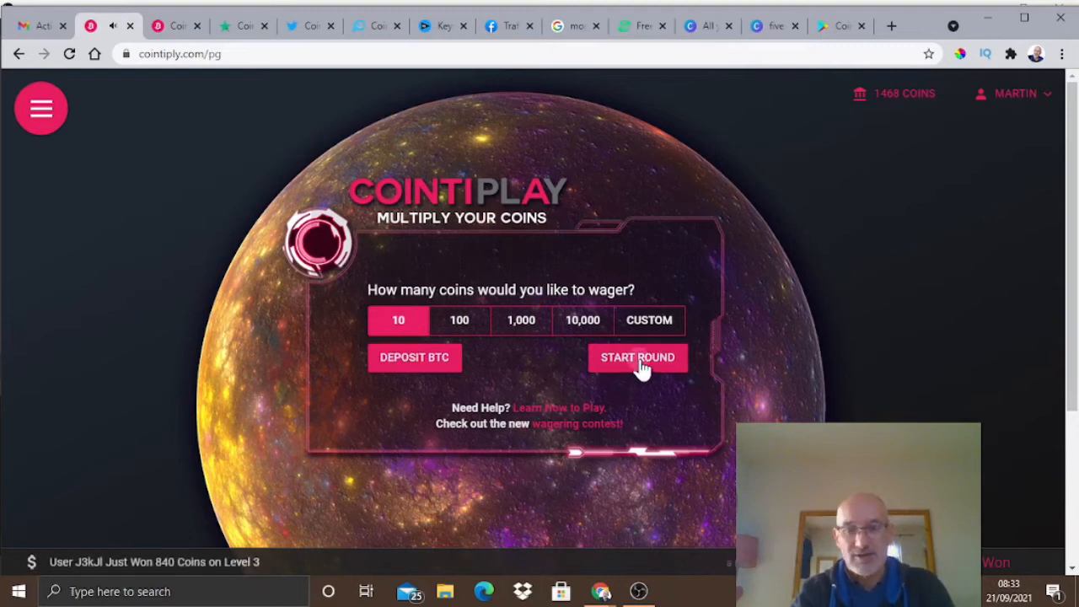
{"action": "left_click", "coordinate": [638, 357]}
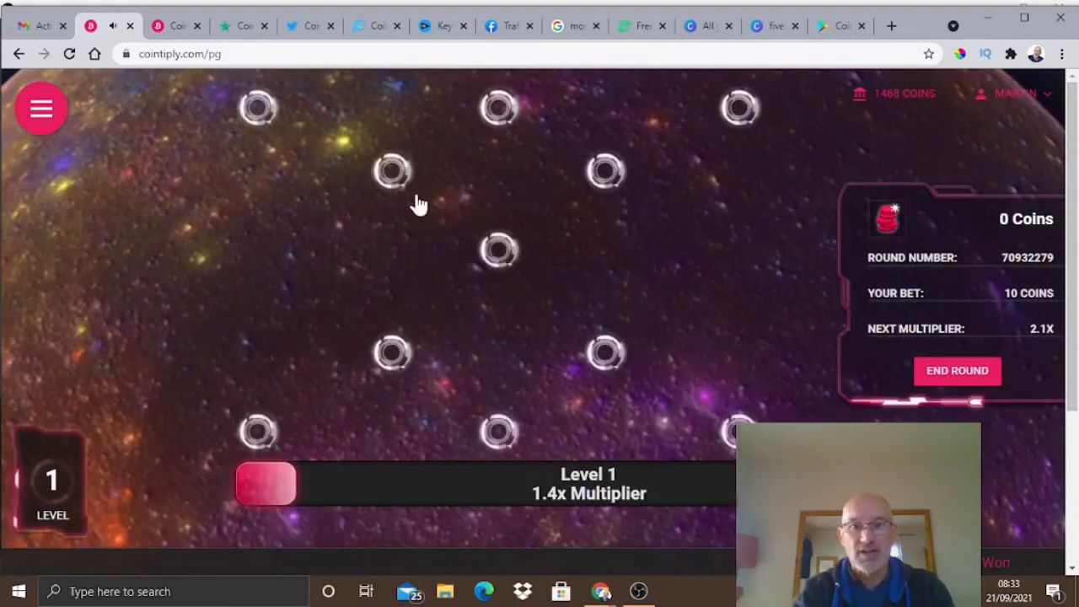
{"action": "mouse_move", "coordinate": [307, 260]}
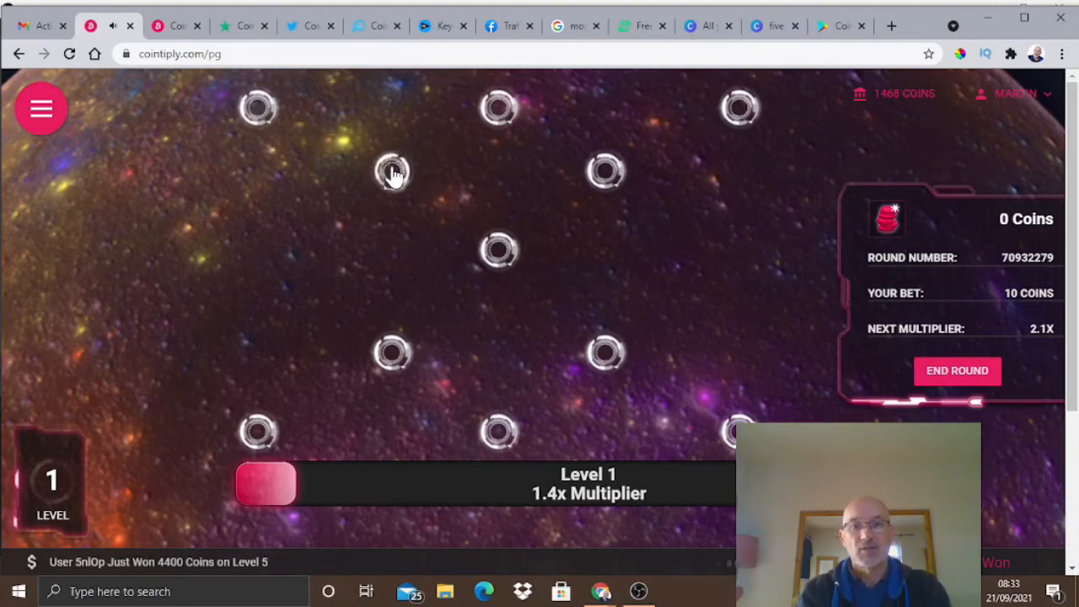
{"action": "left_click", "coordinate": [391, 170]}
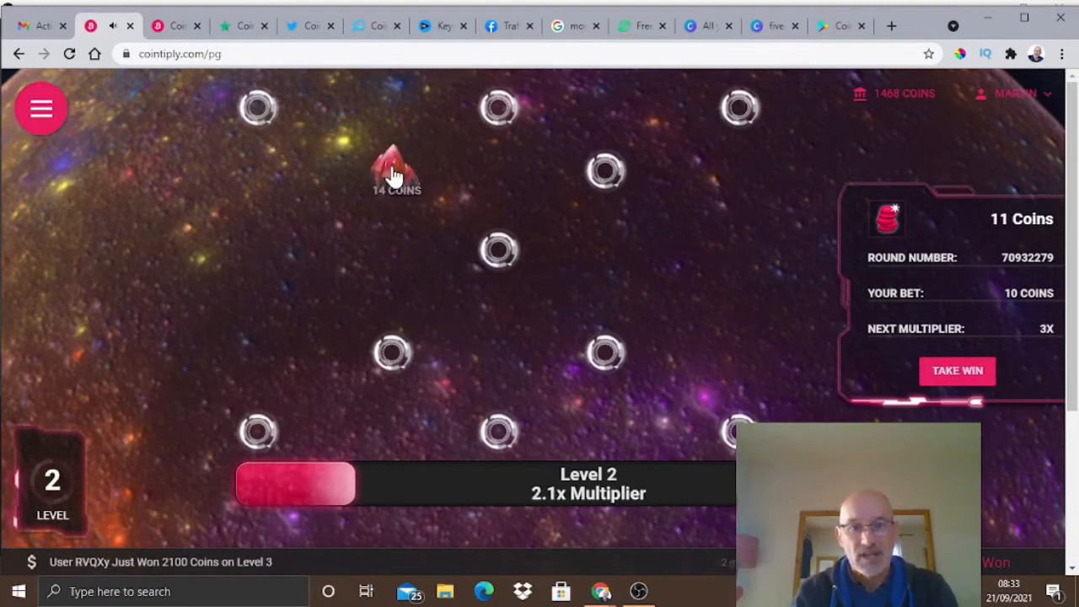
{"action": "left_click", "coordinate": [396, 168]}
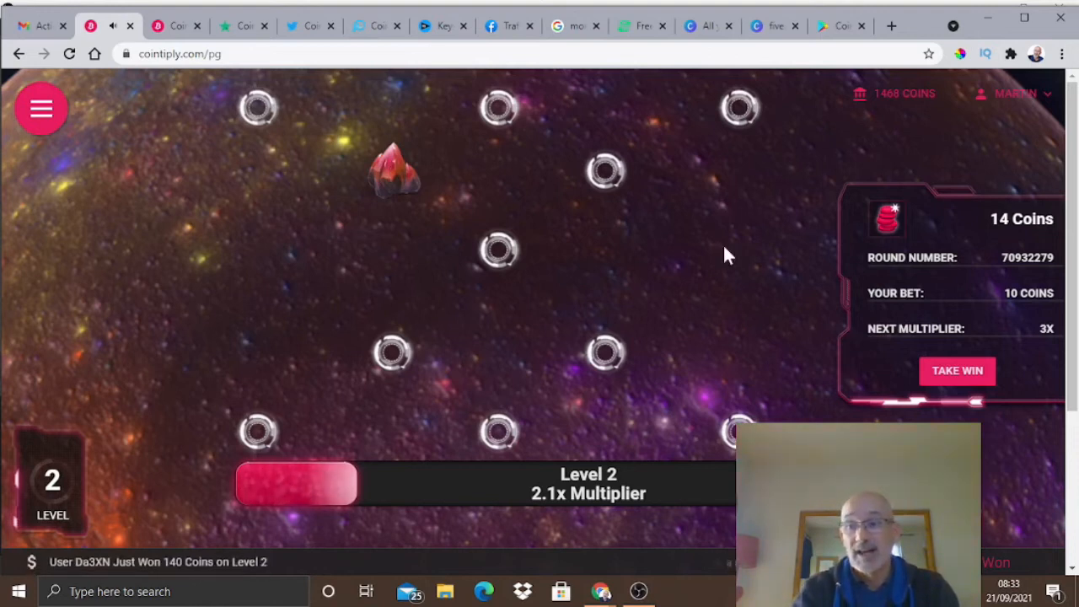
{"action": "mouse_move", "coordinate": [1026, 329]}
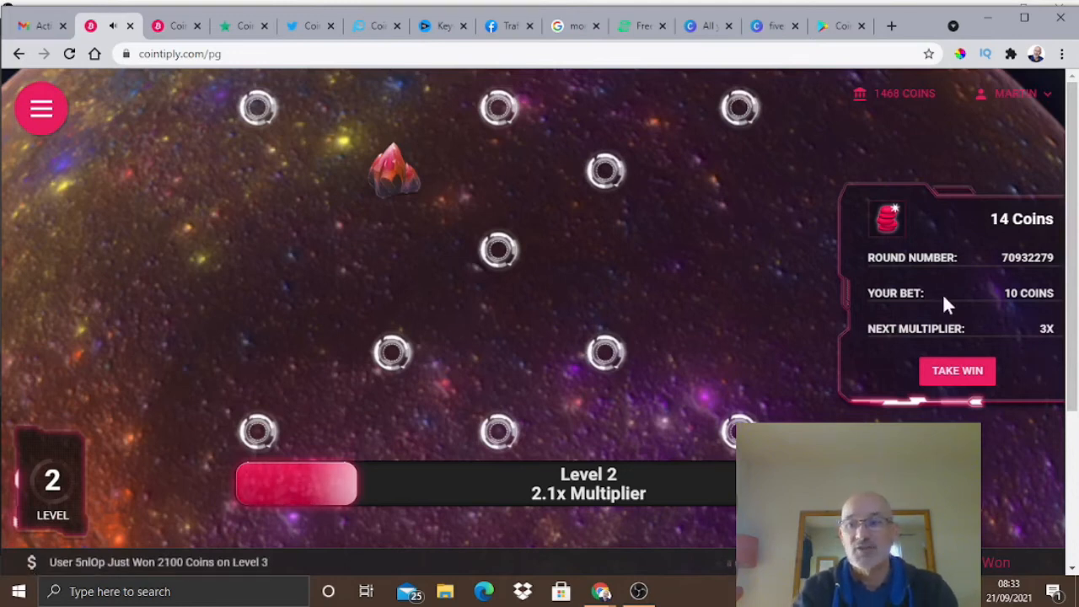
{"action": "mouse_move", "coordinate": [435, 305]}
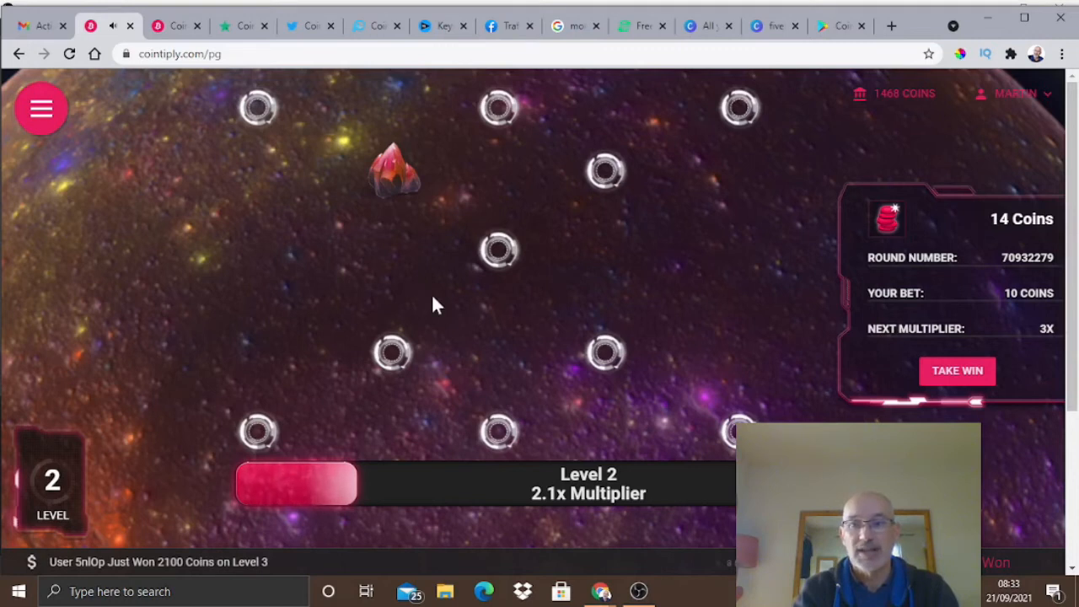
{"action": "mouse_move", "coordinate": [256, 108]}
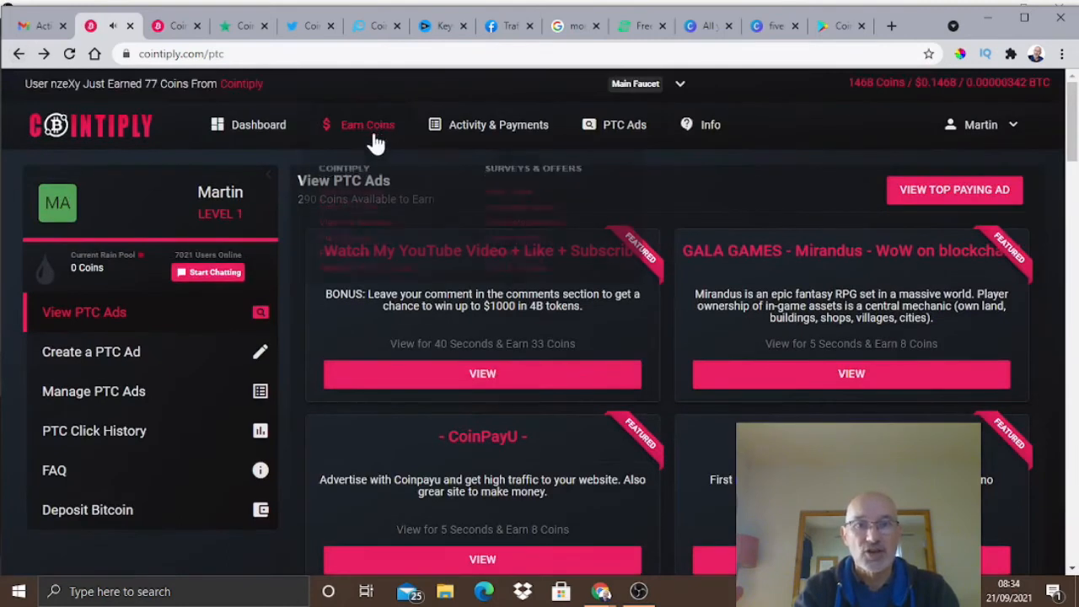
Go to the Install Mobile Apps offers from the Earn Coins menu
{"action": "left_click", "coordinate": [367, 125]}
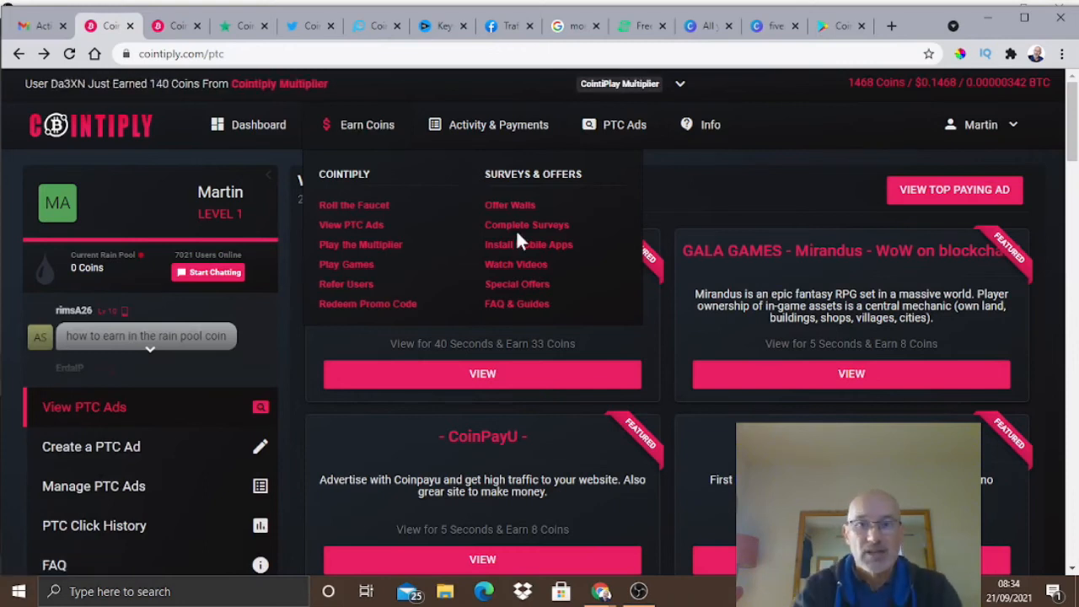
{"action": "mouse_move", "coordinate": [529, 244]}
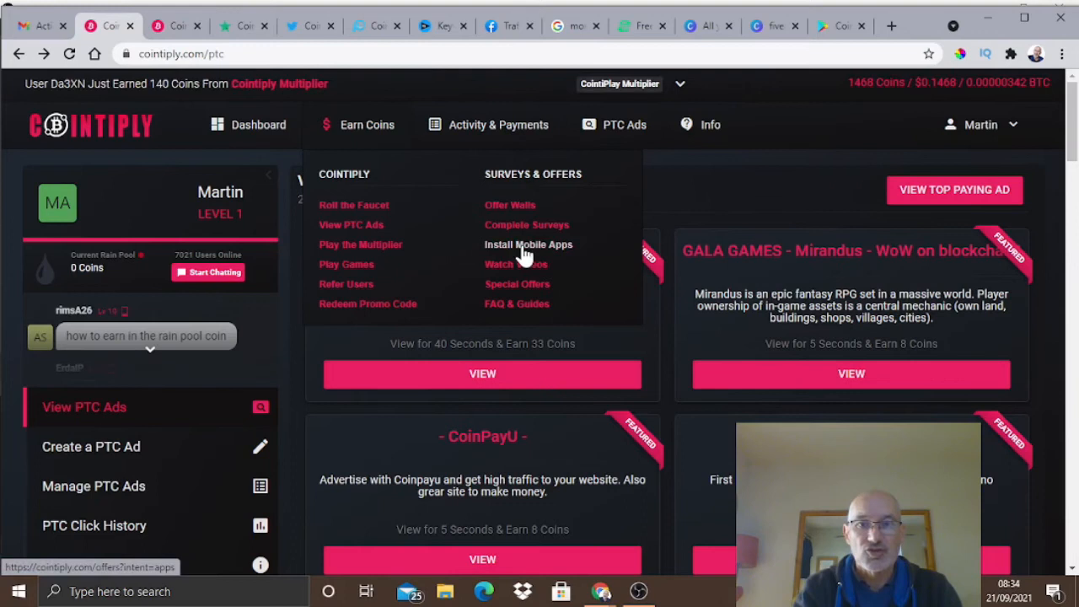
{"action": "left_click", "coordinate": [530, 244]}
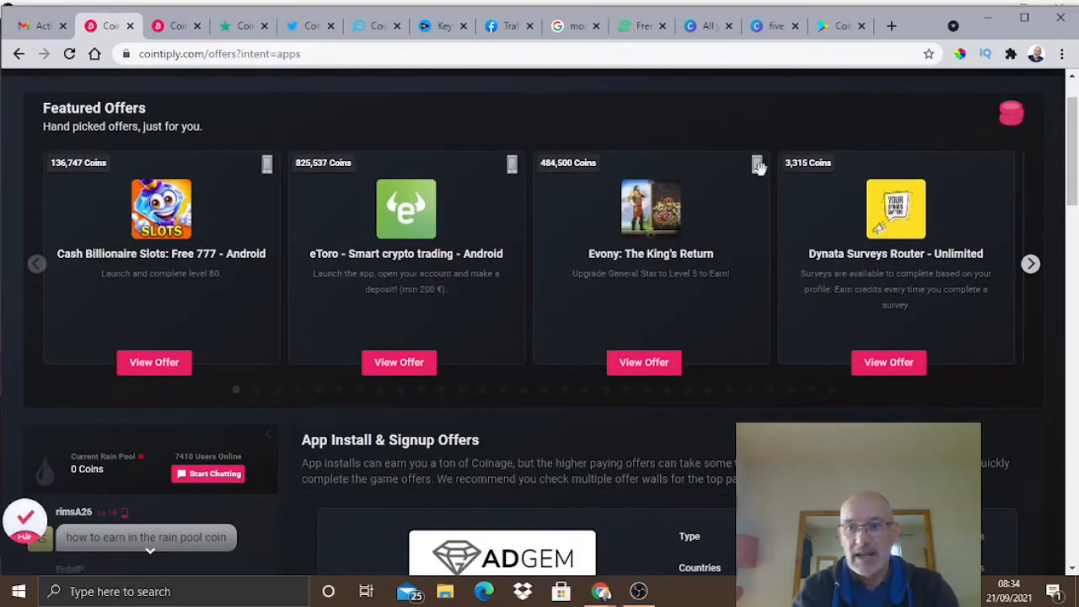
{"action": "mouse_move", "coordinate": [630, 209]}
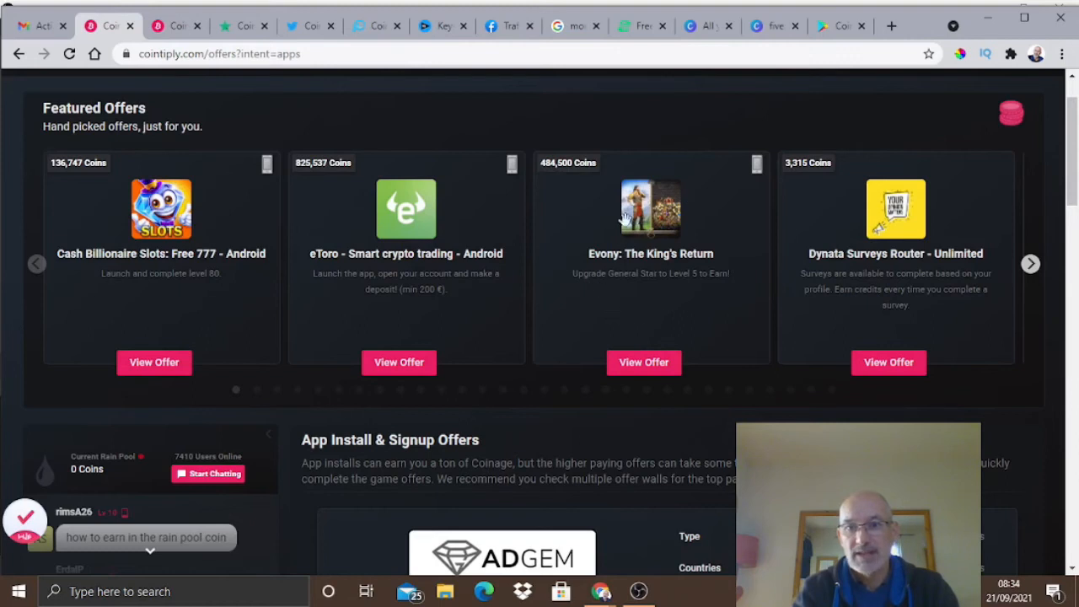
{"action": "mouse_move", "coordinate": [660, 262]}
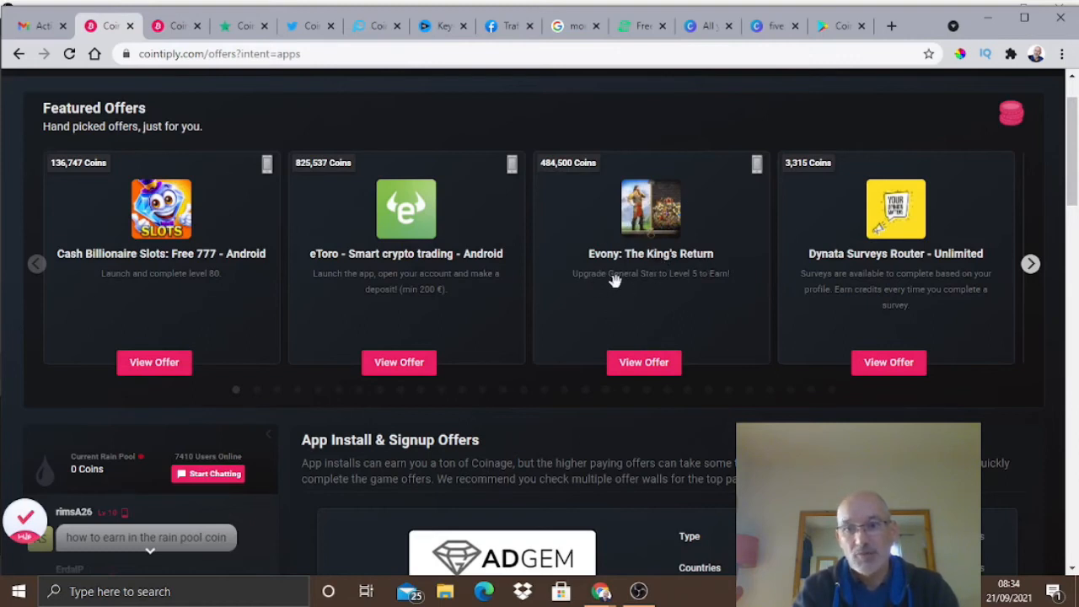
{"action": "mouse_move", "coordinate": [681, 276]}
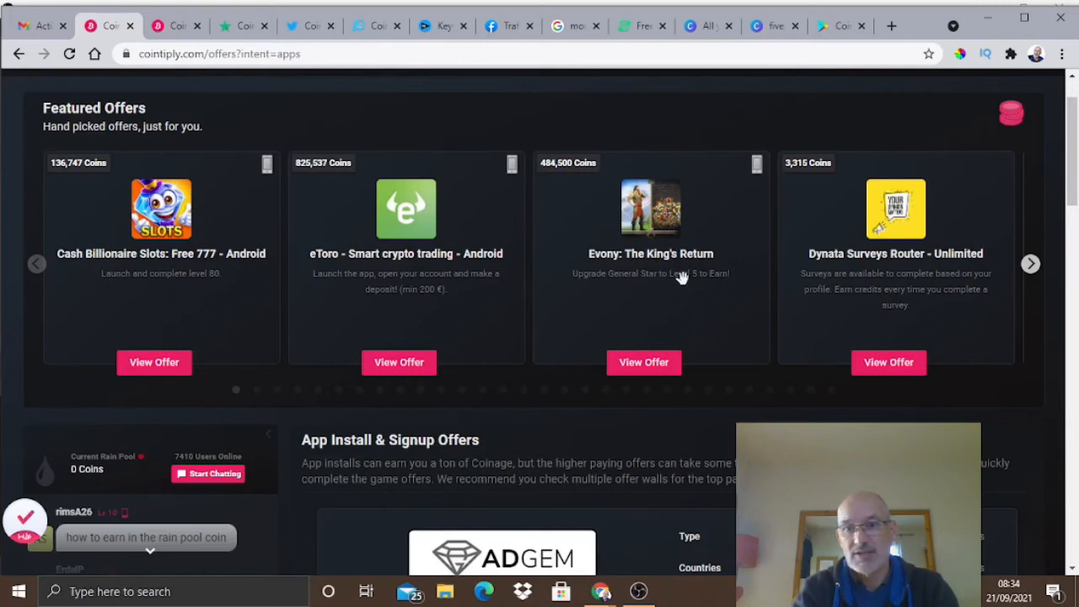
{"action": "mouse_move", "coordinate": [722, 276]}
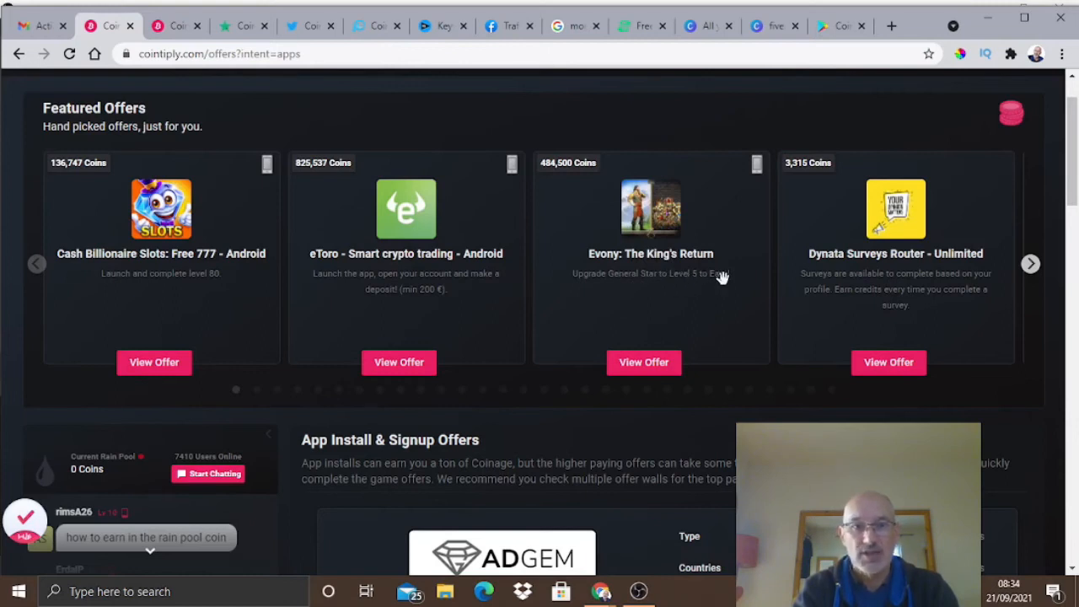
{"action": "mouse_move", "coordinate": [583, 213]}
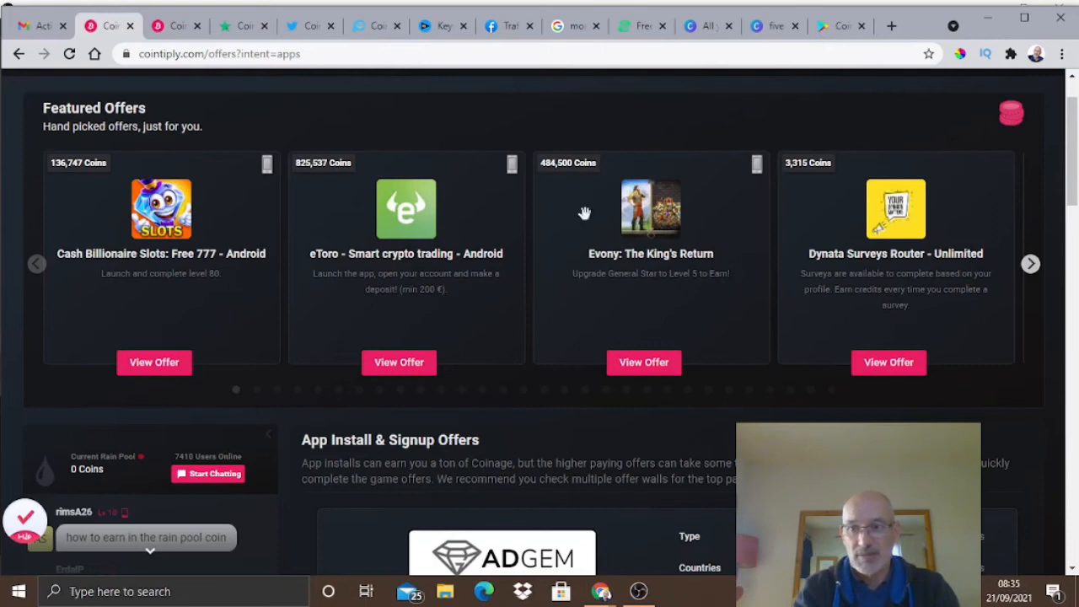
{"action": "mouse_move", "coordinate": [624, 331]}
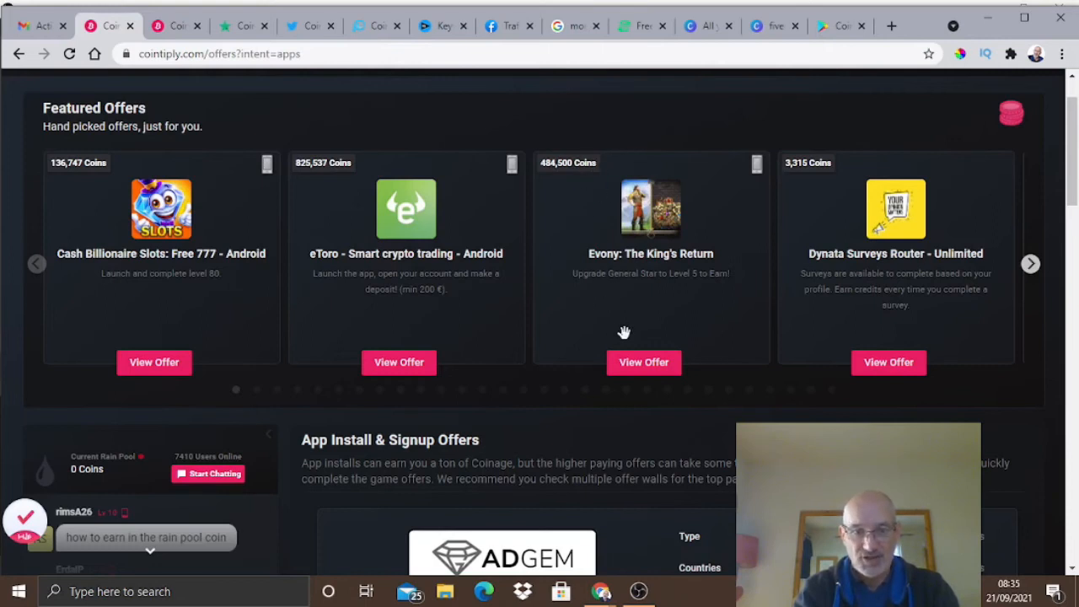
{"action": "mouse_move", "coordinate": [647, 314]}
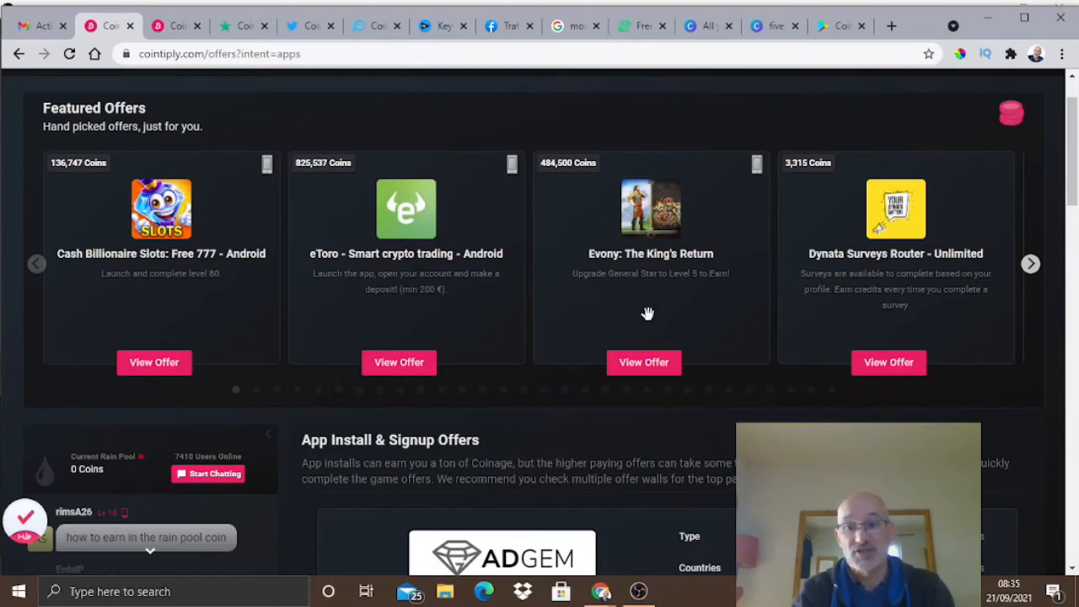
{"action": "mouse_move", "coordinate": [877, 268]}
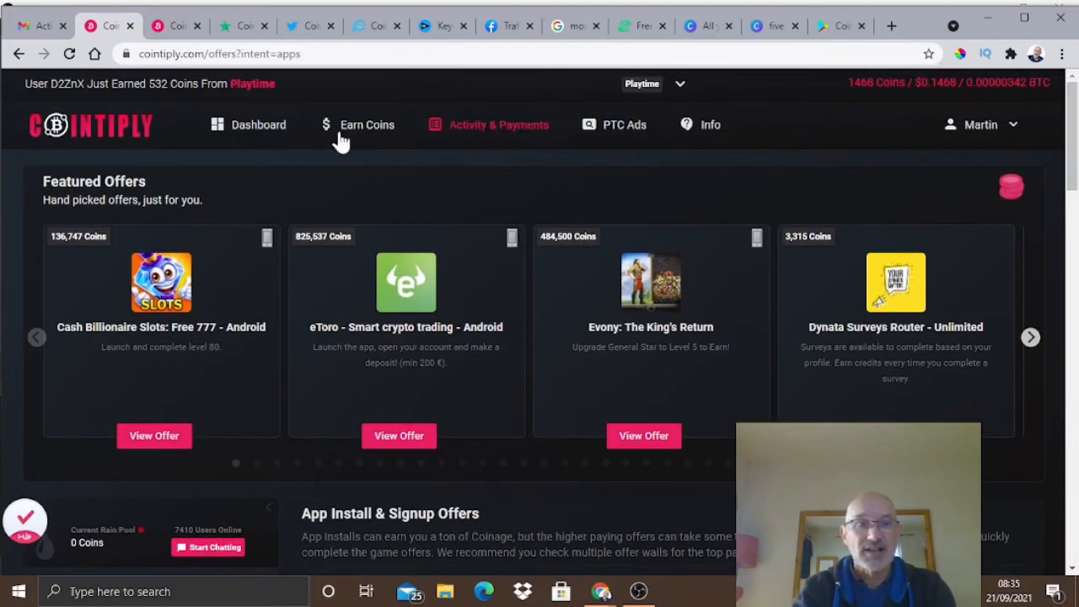
Go to Withdraw Coins from the Activity & Payments menu, showing the 1,468-coin balance
{"action": "left_click", "coordinate": [257, 125]}
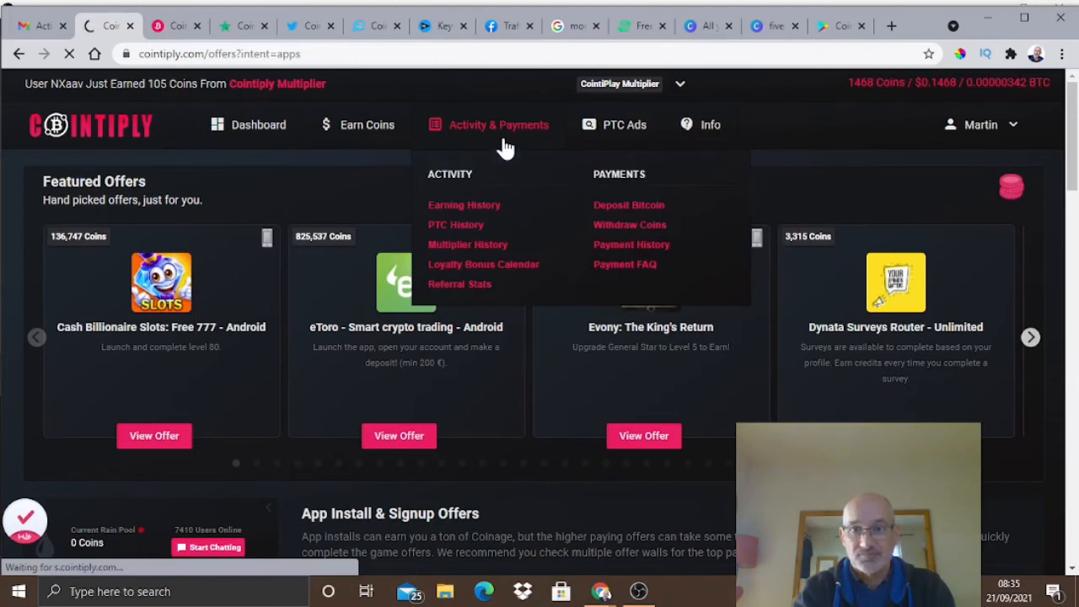
{"action": "left_click", "coordinate": [631, 224]}
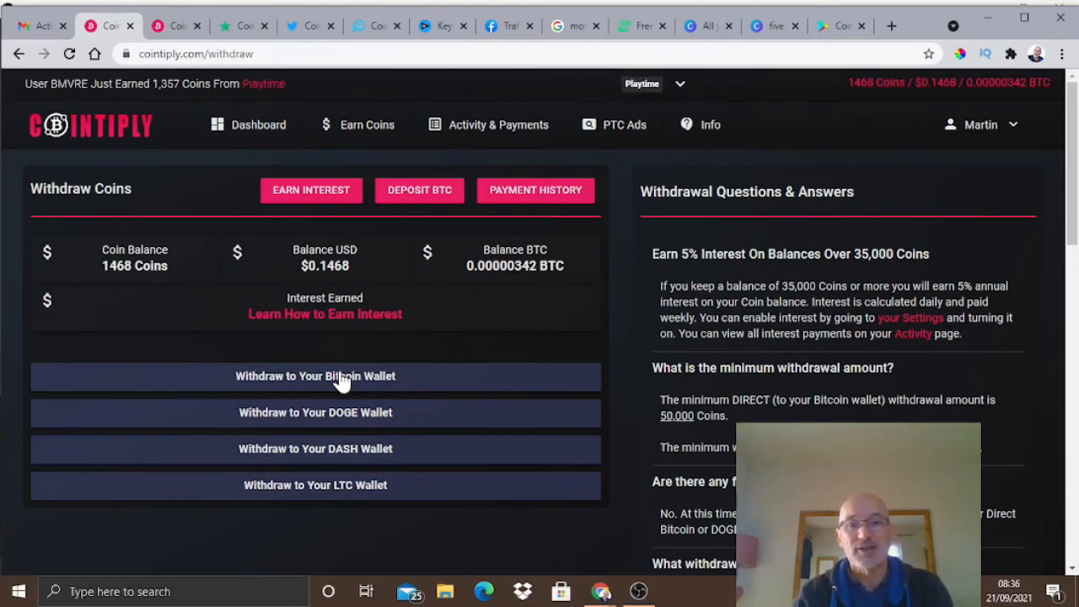
{"action": "mouse_move", "coordinate": [337, 425]}
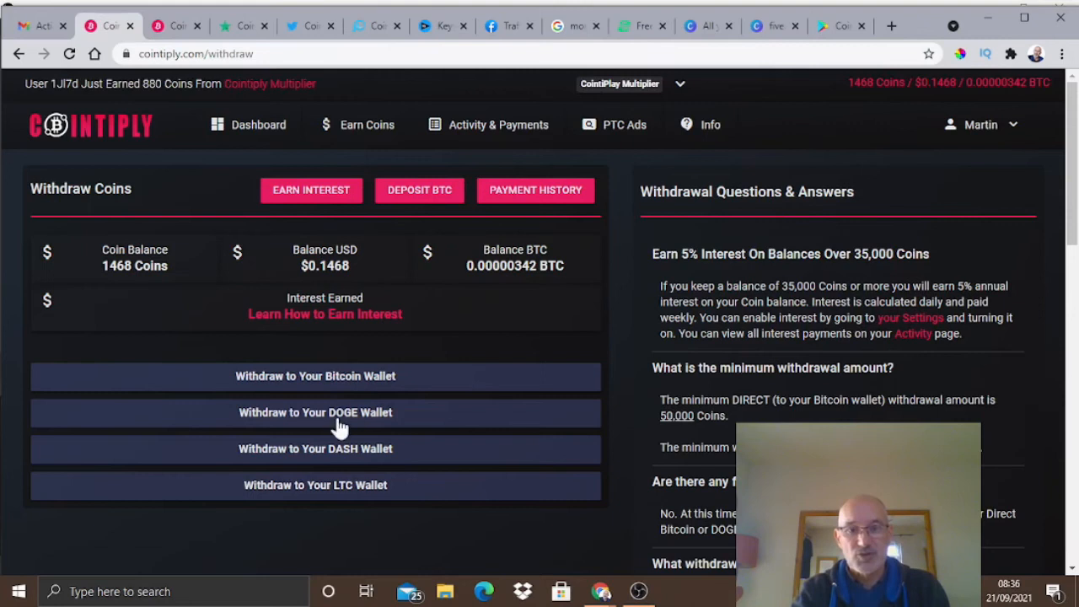
{"action": "mouse_move", "coordinate": [377, 472]}
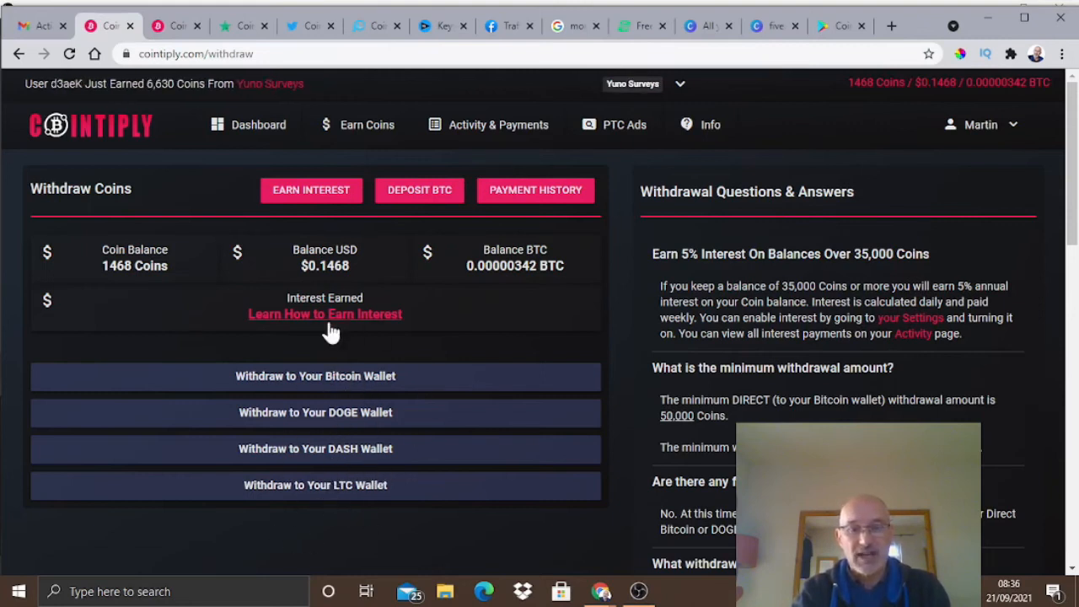
{"action": "mouse_move", "coordinate": [337, 464]}
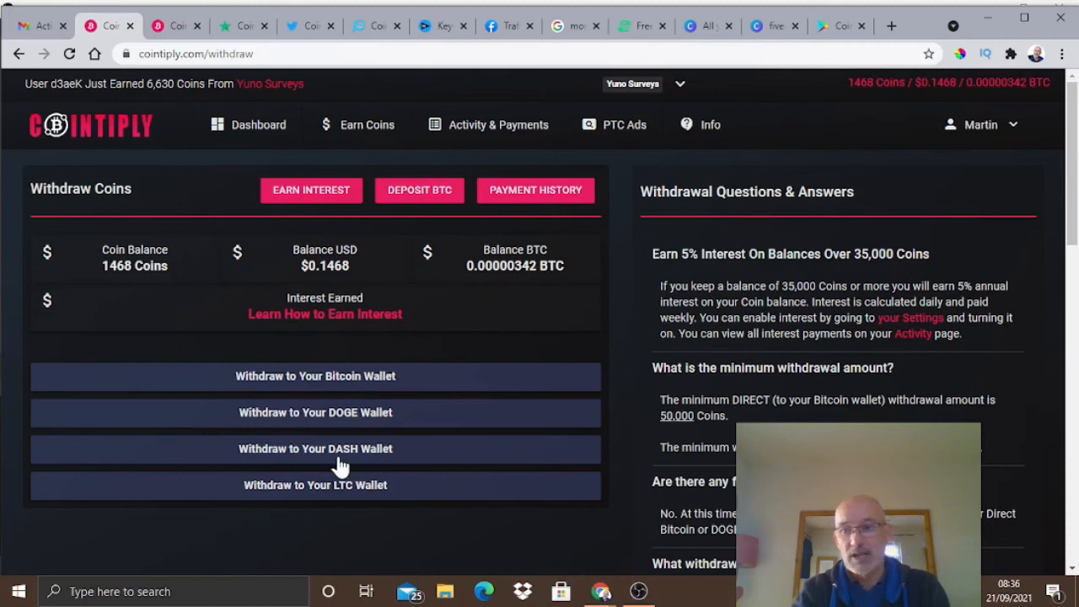
{"action": "mouse_move", "coordinate": [687, 354]}
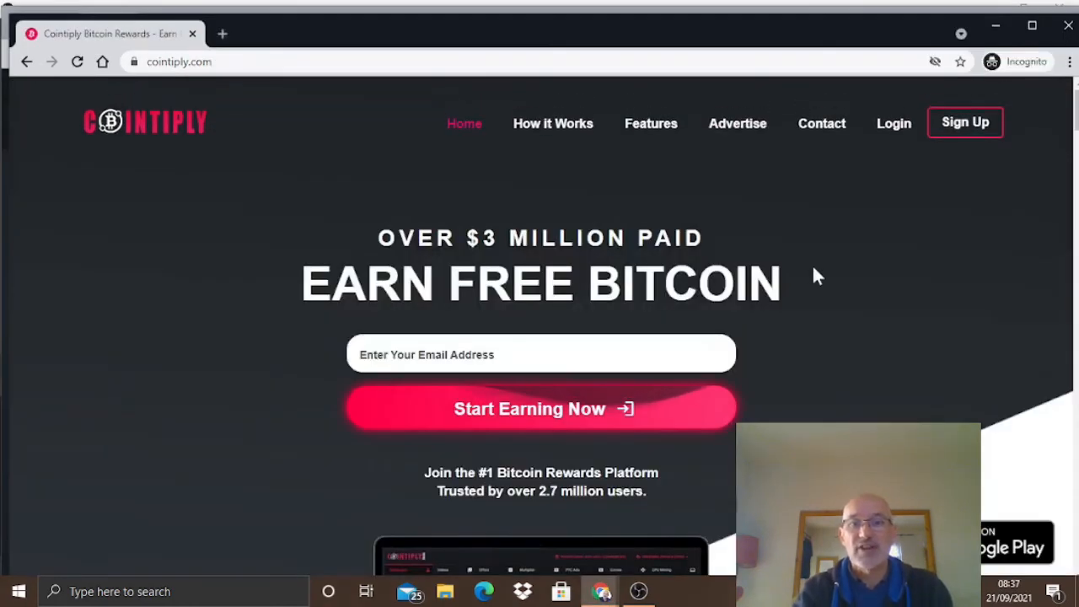
{"action": "mouse_move", "coordinate": [860, 279]}
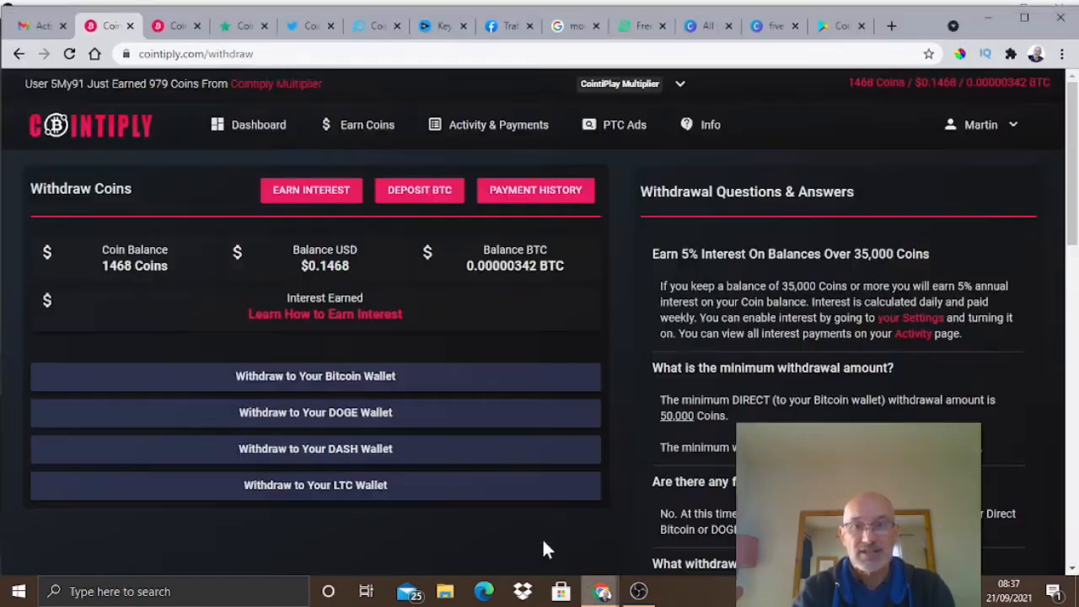
Switch to the Gmail tab with the 'Action Required: Claim Your 1000 Coin Bonus!' email
{"action": "left_click", "coordinate": [37, 25]}
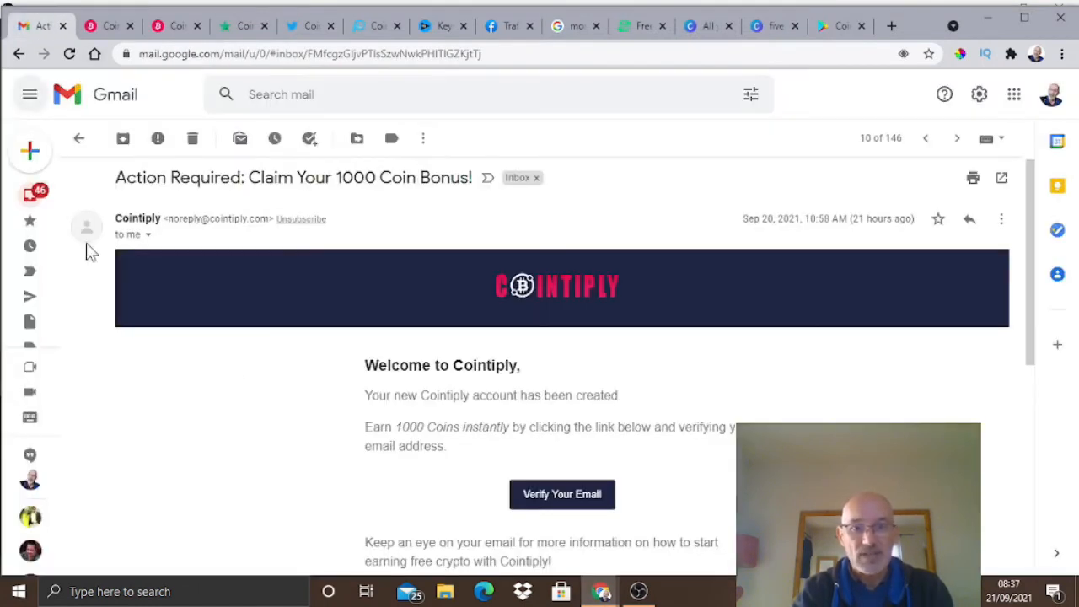
{"action": "mouse_move", "coordinate": [381, 462]}
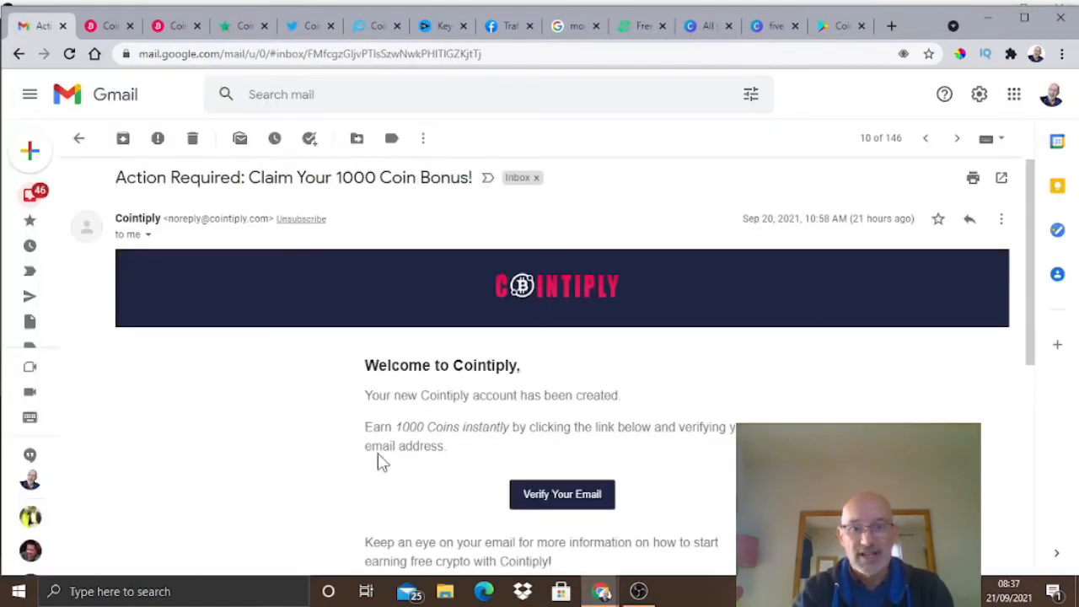
{"action": "mouse_move", "coordinate": [469, 425]}
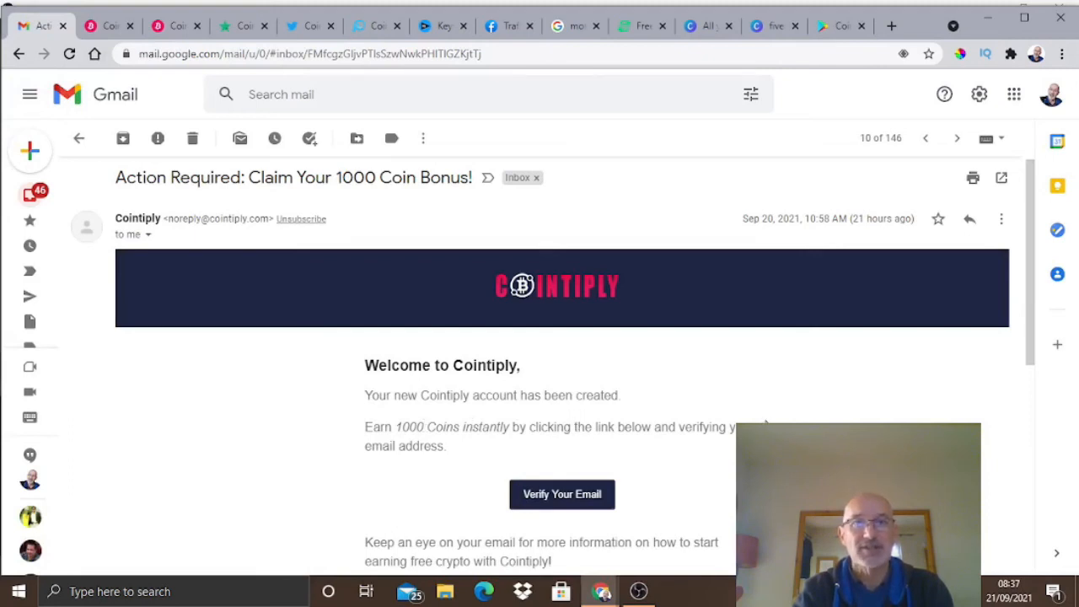
{"action": "mouse_move", "coordinate": [519, 540]}
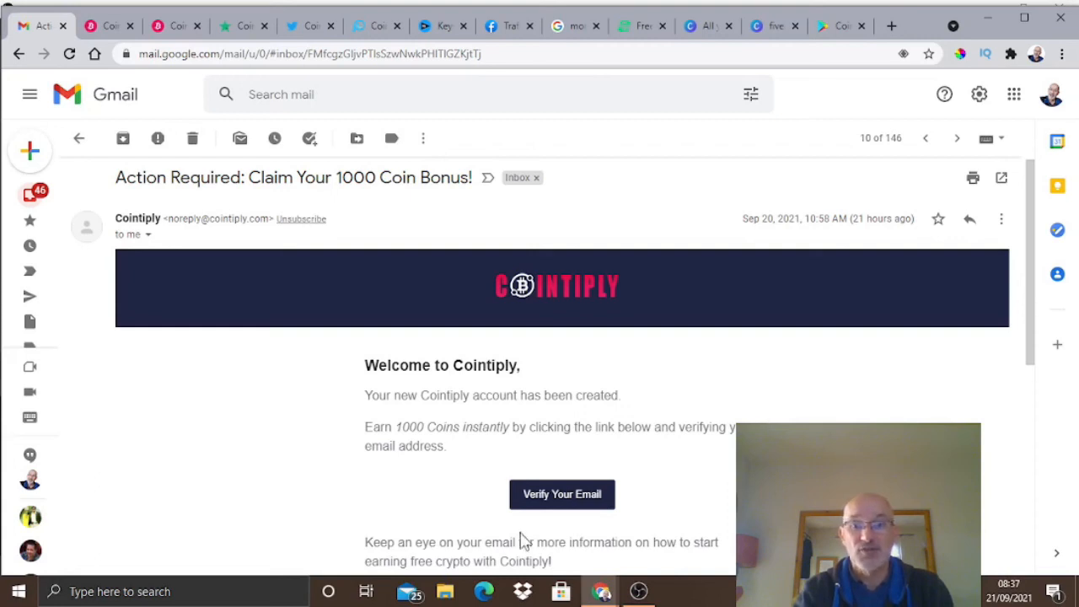
{"action": "mouse_move", "coordinate": [290, 219]}
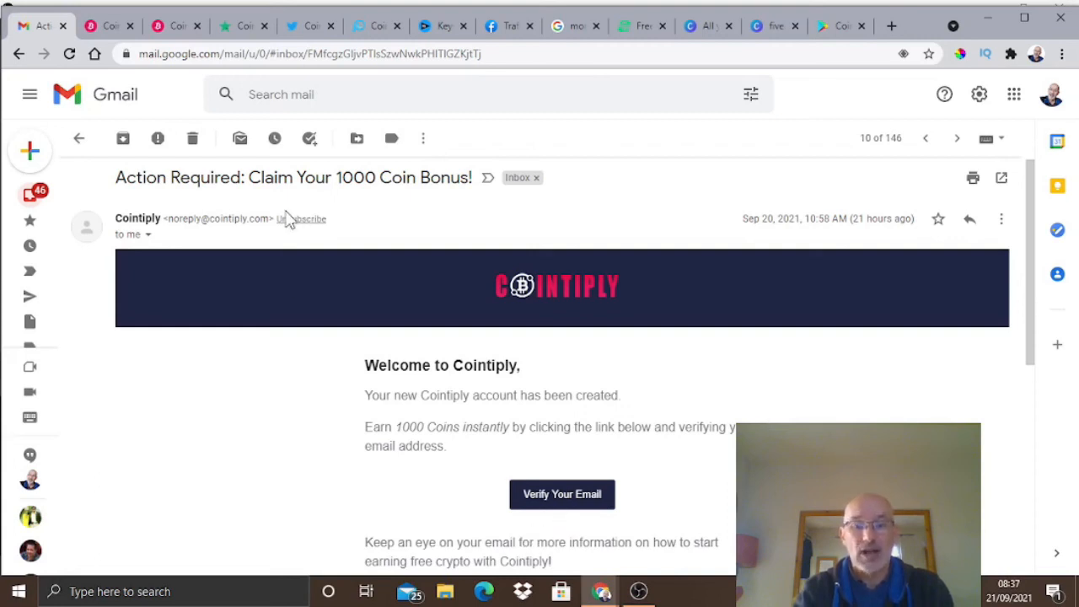
Switch back to the Cointiply tab showing the Withdraw Coins page
{"action": "left_click", "coordinate": [101, 27]}
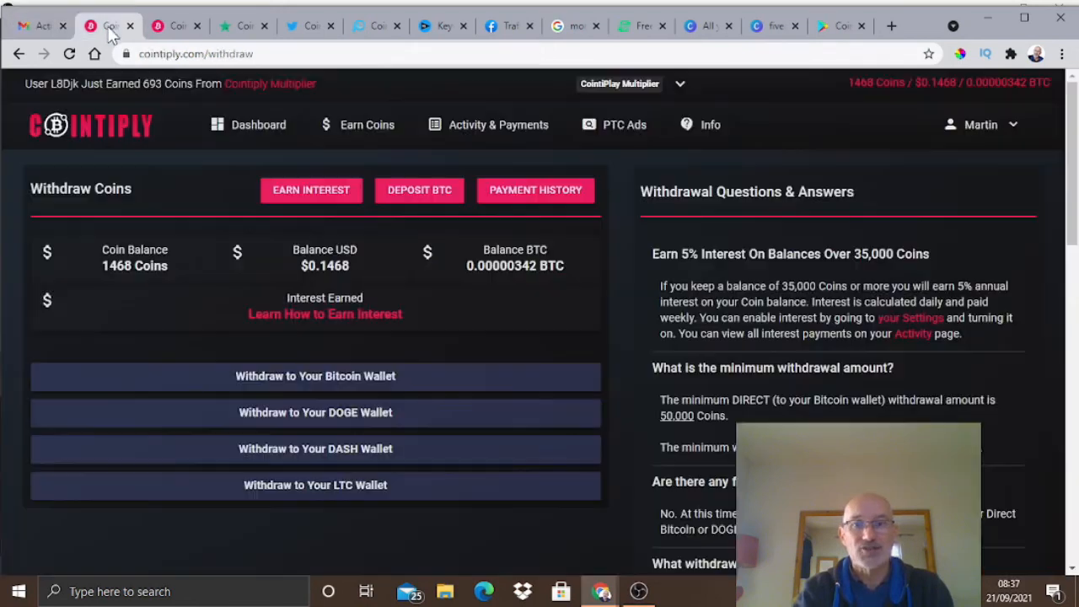
{"action": "mouse_move", "coordinate": [759, 186]}
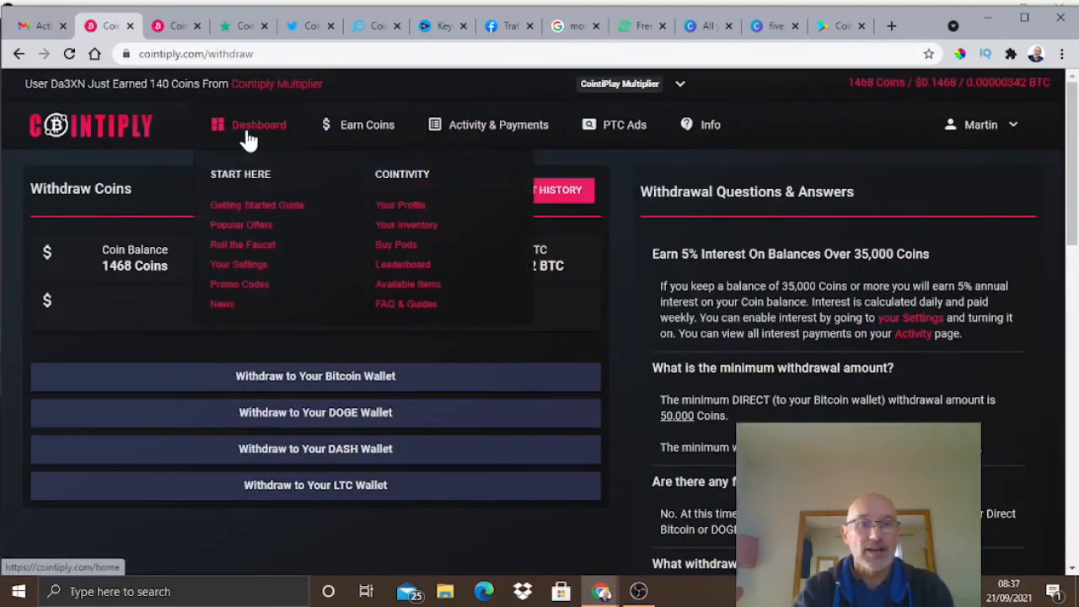
{"action": "mouse_move", "coordinate": [241, 224]}
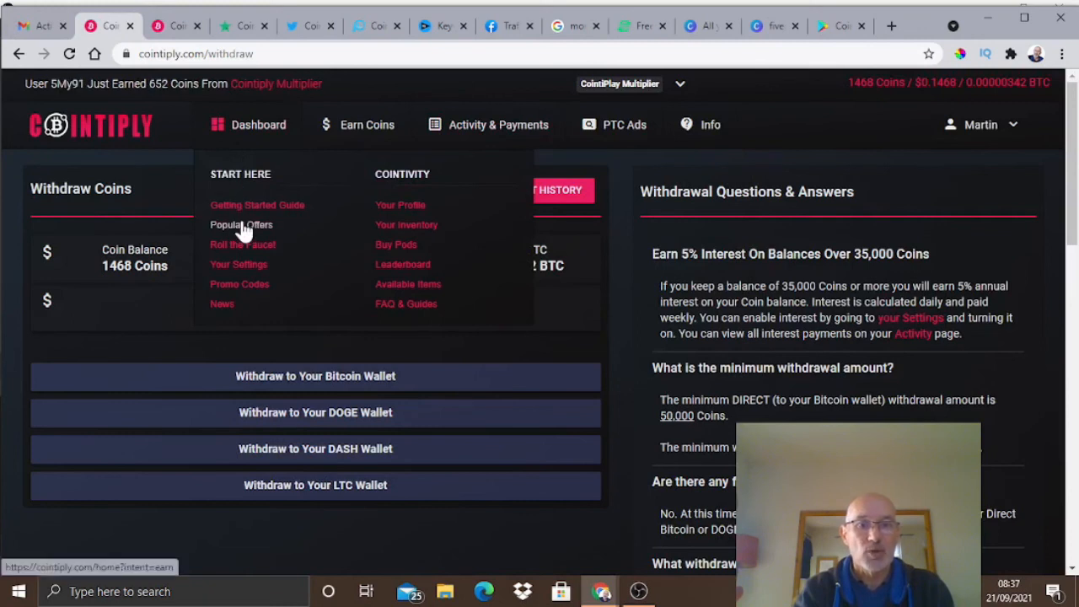